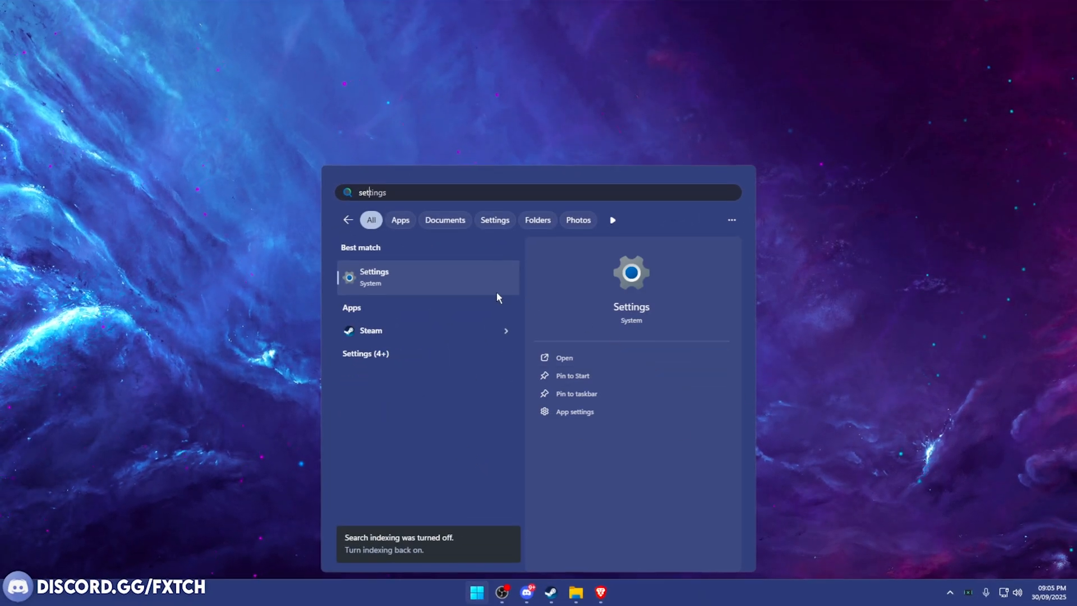
- Run a Windows Update check from Settings' Windows Update page
left_click(374, 277)
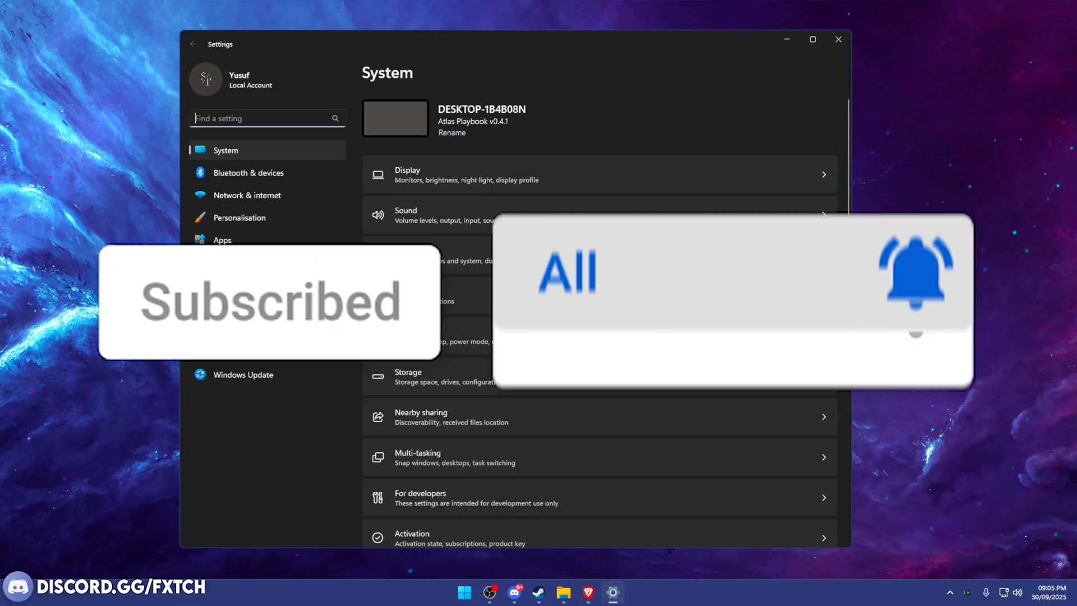
left_click(243, 374)
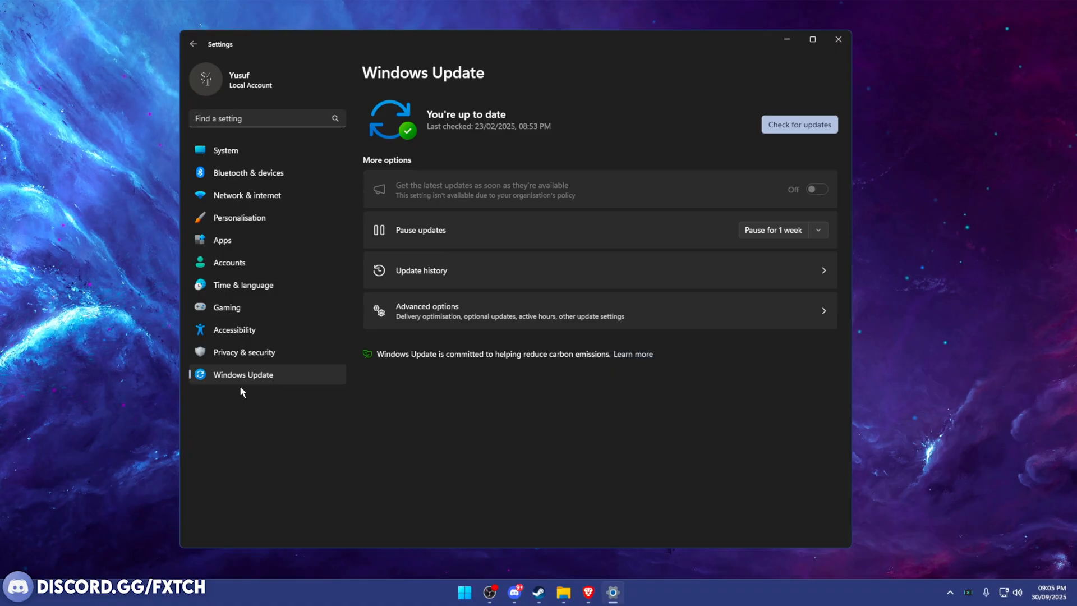
mouse_move(504, 171)
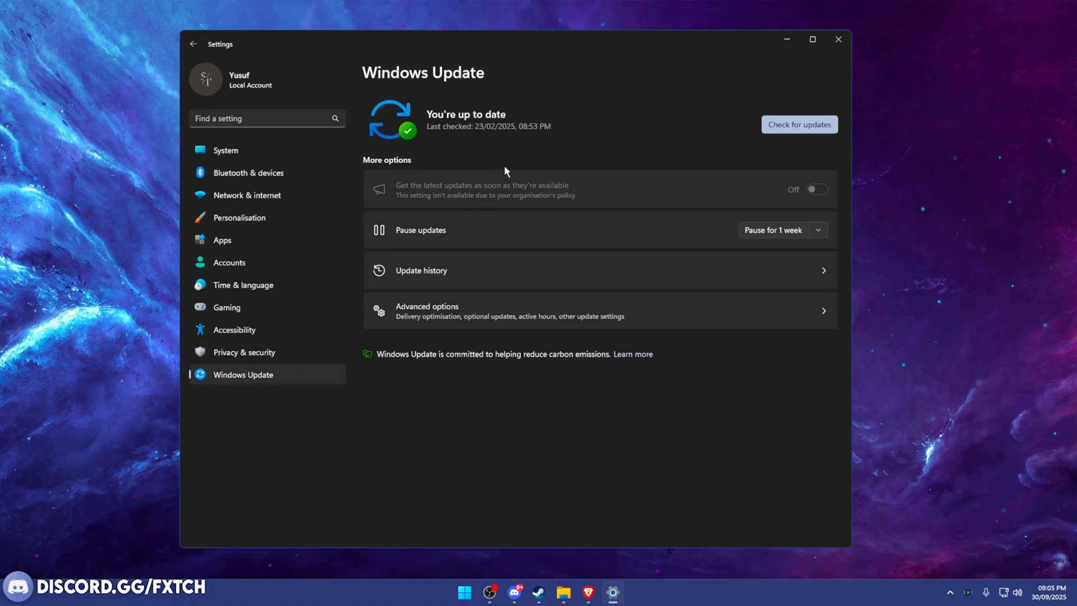
left_click(798, 125)
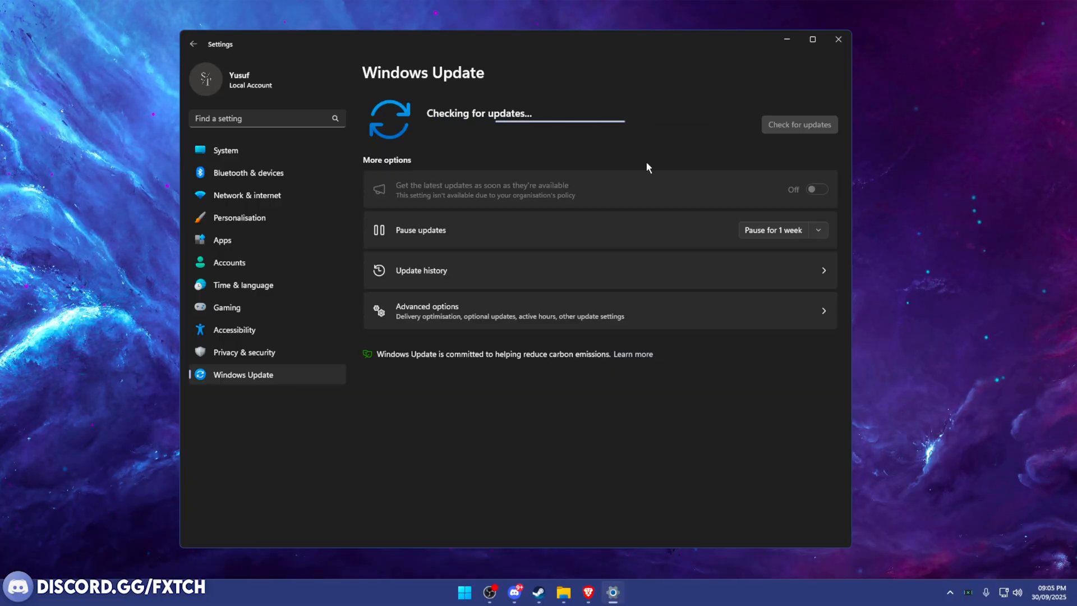
left_click(837, 40)
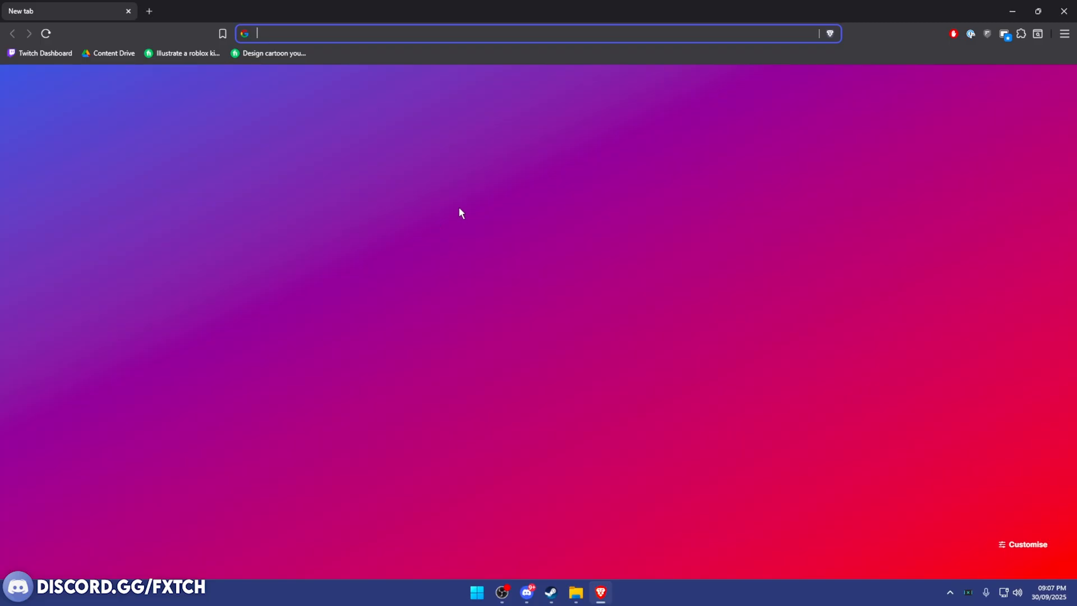
- Search 'NVIDIA driver' and open the 'Download The Official NVIDIA Drivers' page
type("NVIDIA")
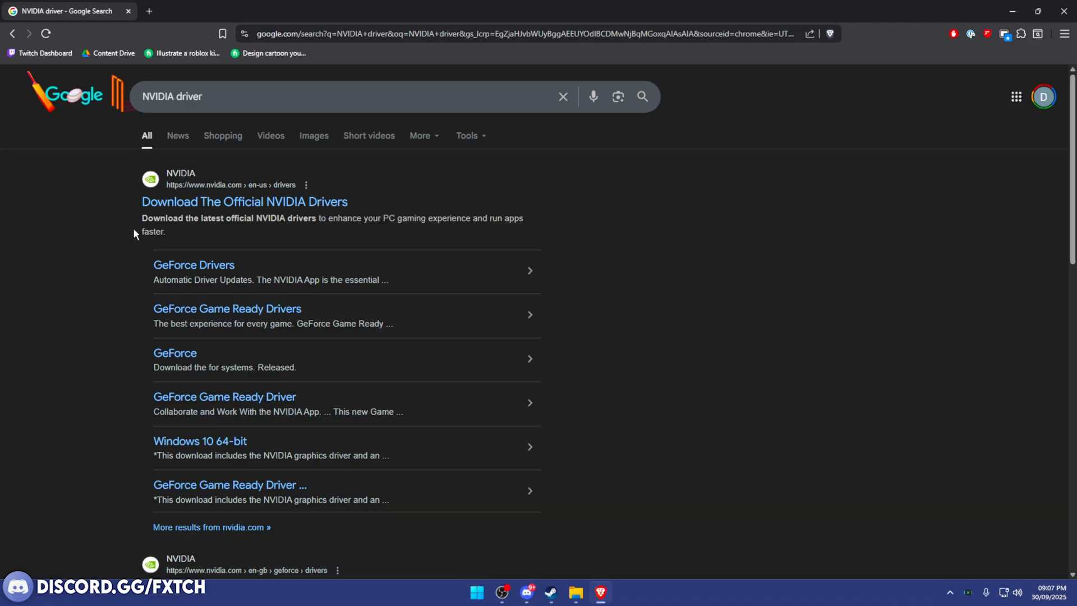
mouse_move(255, 238)
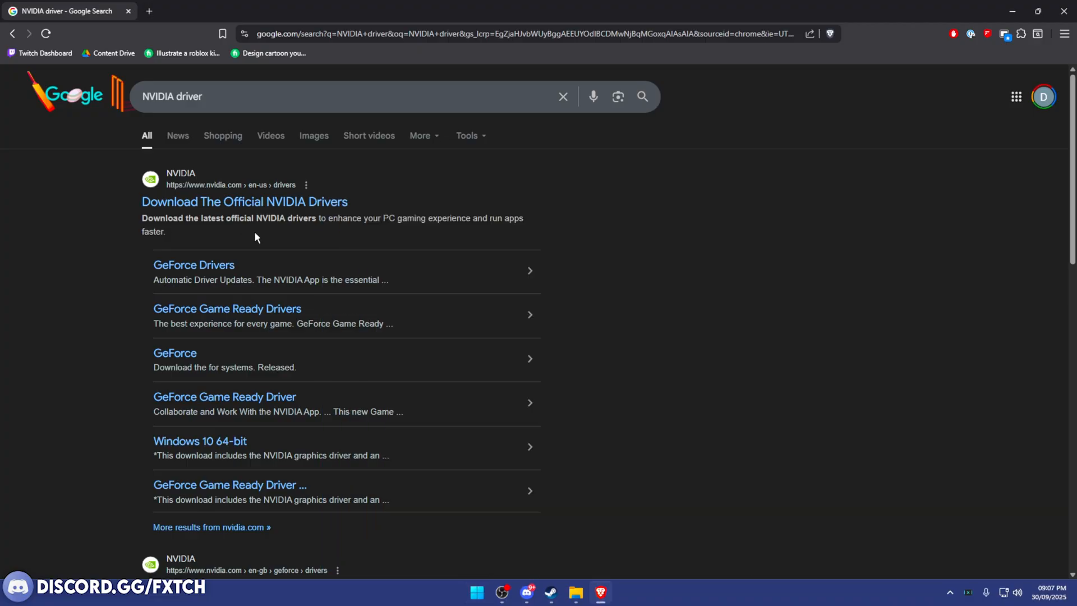
mouse_move(245, 201)
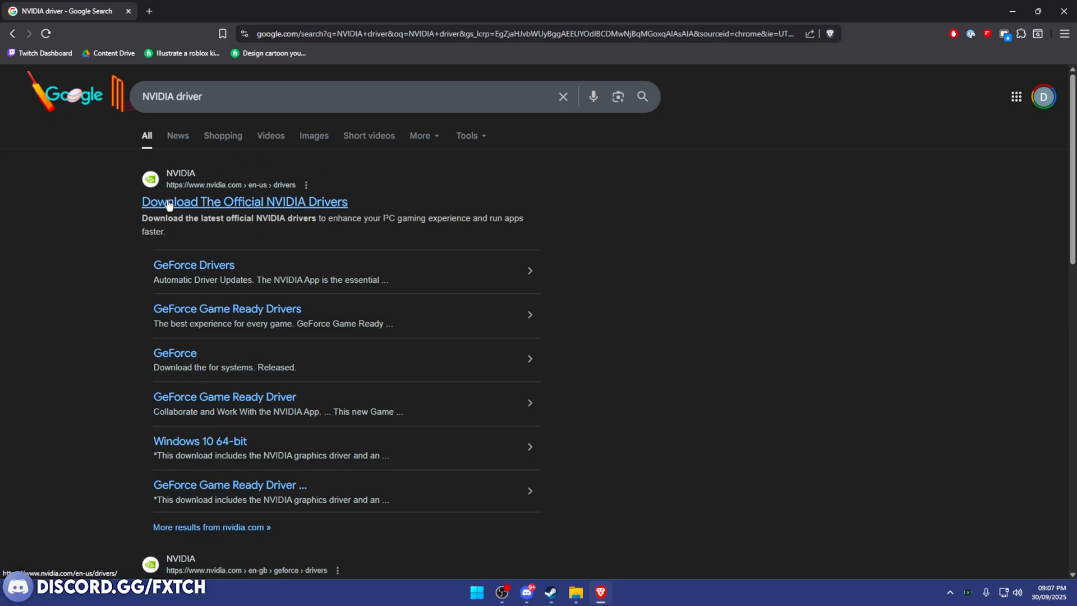
left_click(244, 202)
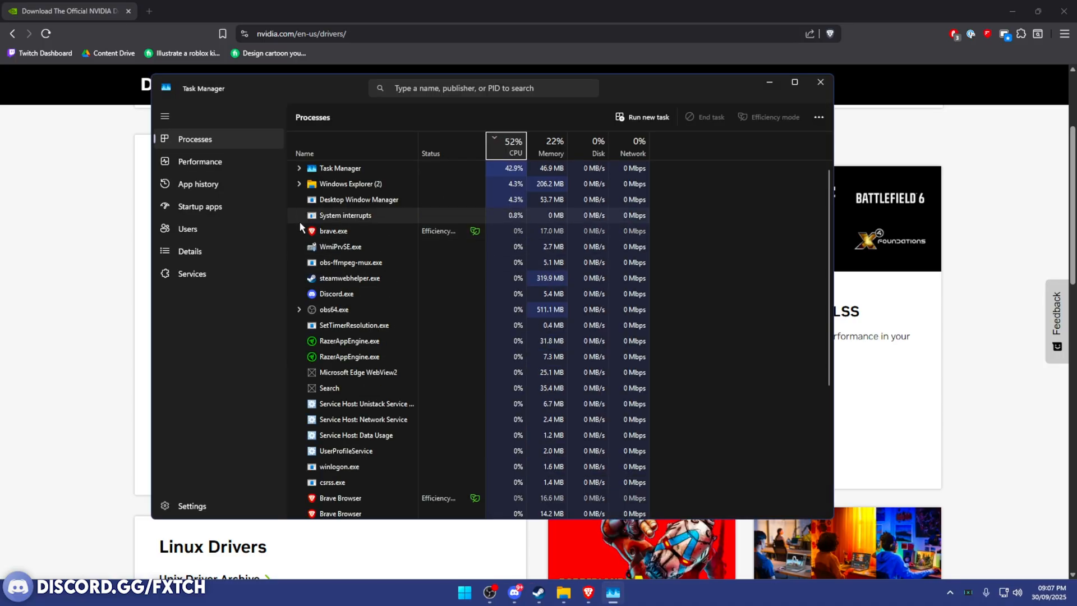
- Confirm GPU 0 is an NVIDIA GeForce RTX 3070 under Performance, then close Task Manager
left_click(200, 161)
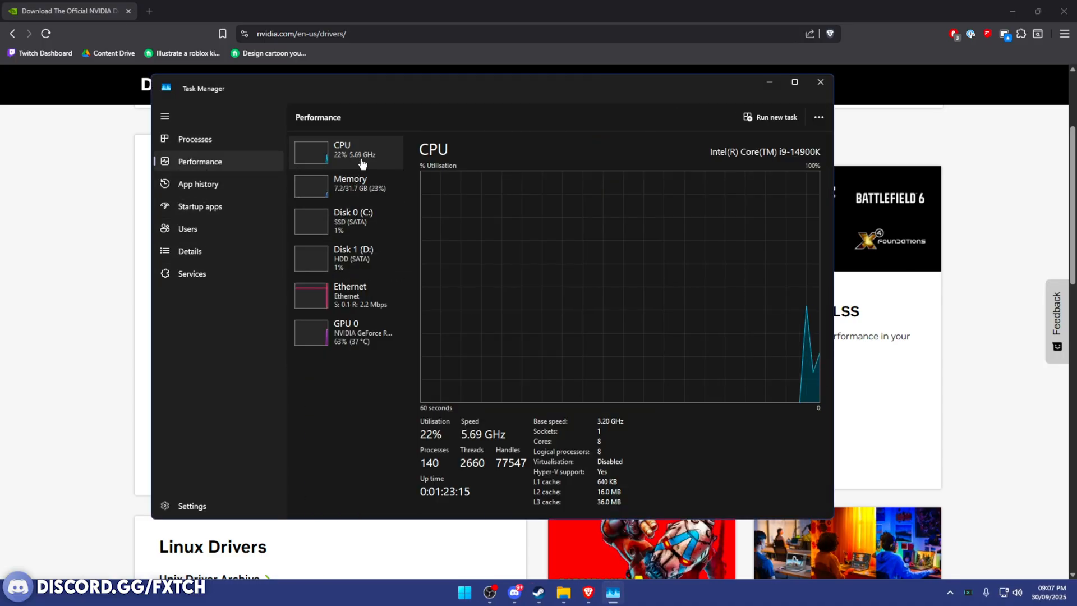
left_click(346, 331)
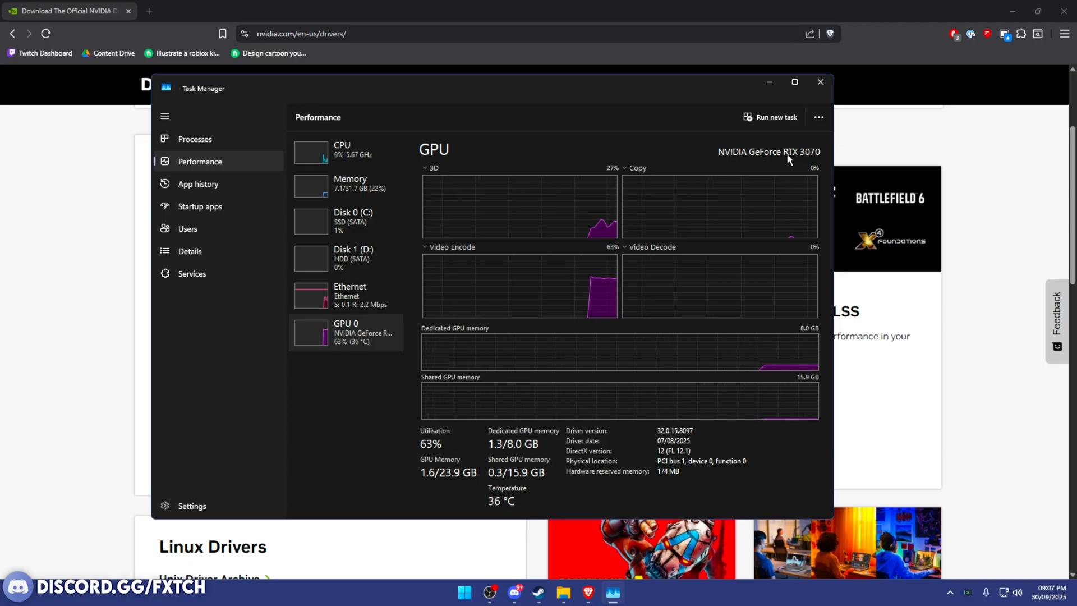
left_click(818, 82)
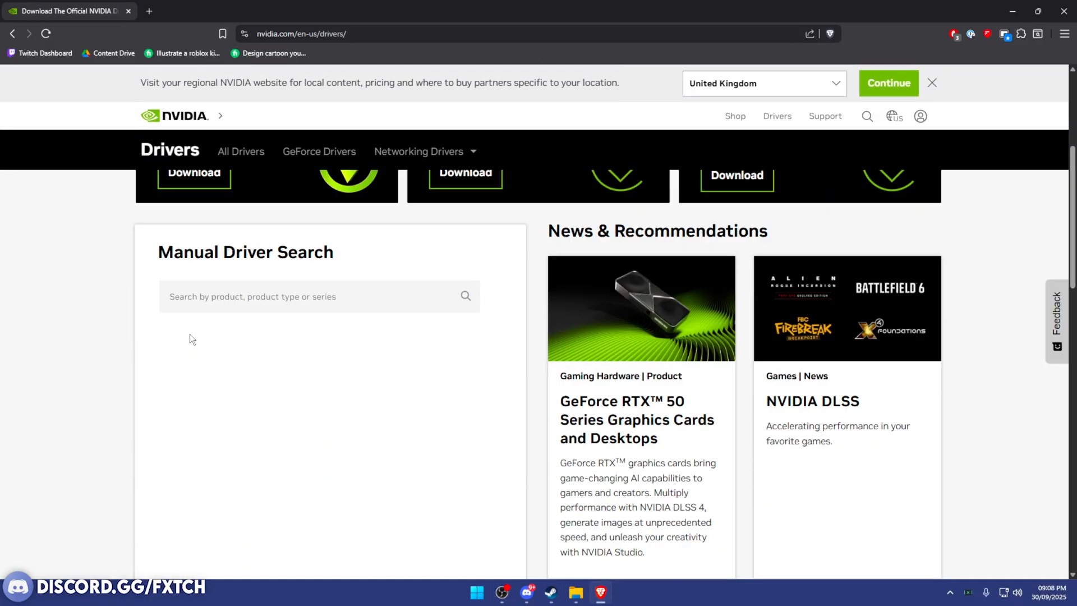
- Search drivers for 'GeForce RTX 3070 | Windows 11' and filter to Game Ready Drivers
type("3070")
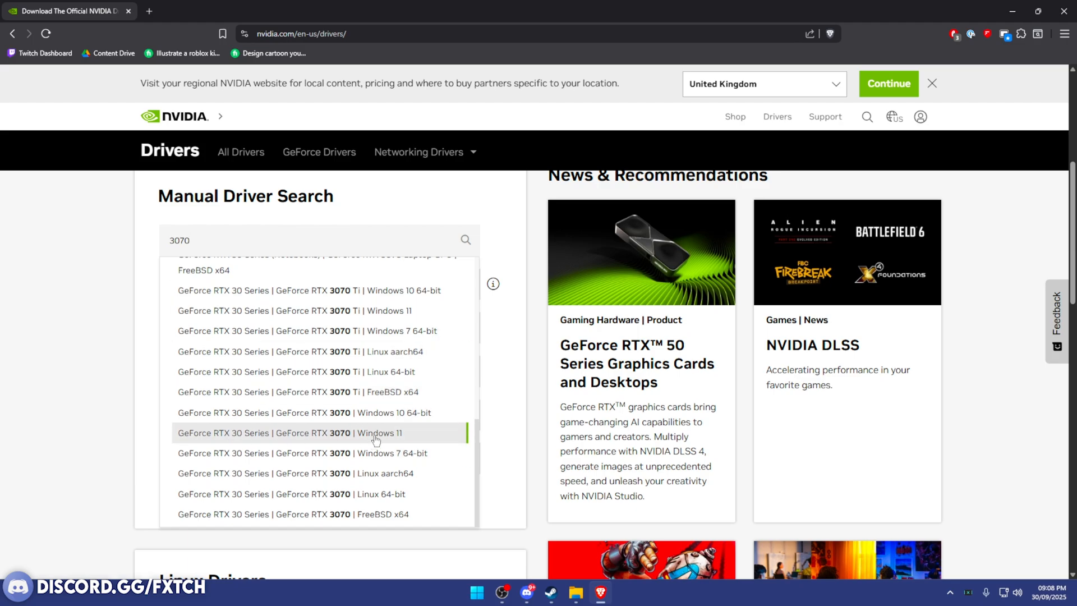
left_click(289, 432)
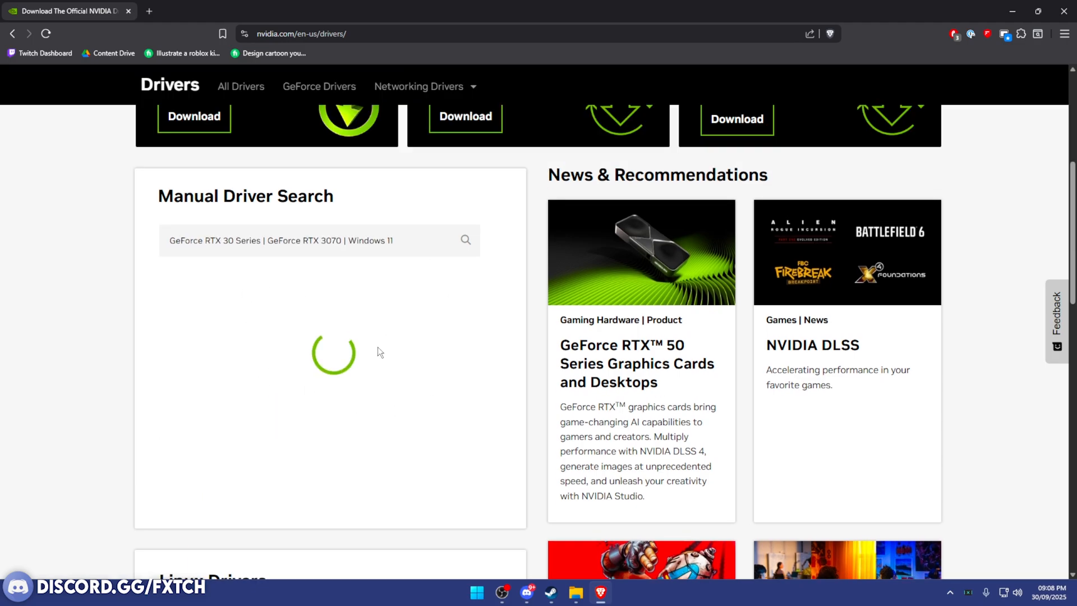
left_click(465, 240)
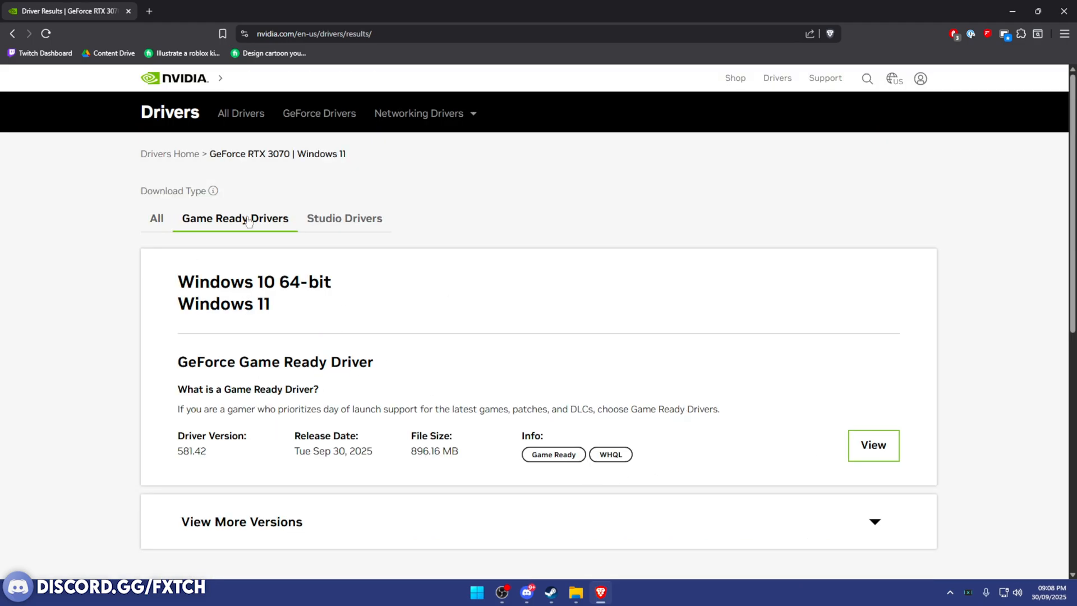
left_click(872, 444)
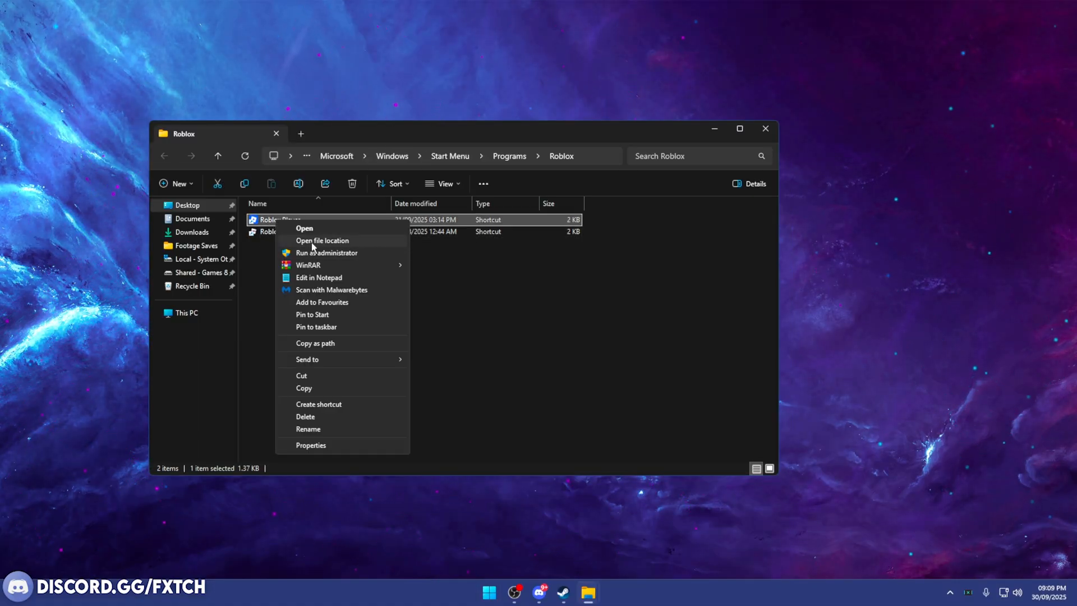
- Disable full-screen optimisations on RobloxPlayerBeta.exe's Compatibility tab
left_click(321, 241)
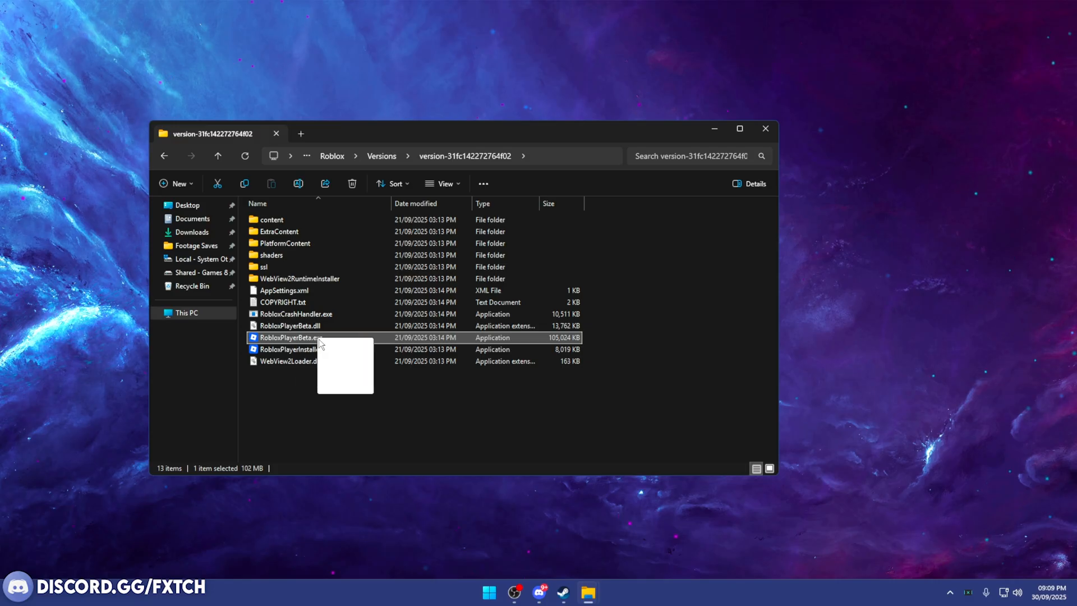
right_click(291, 337)
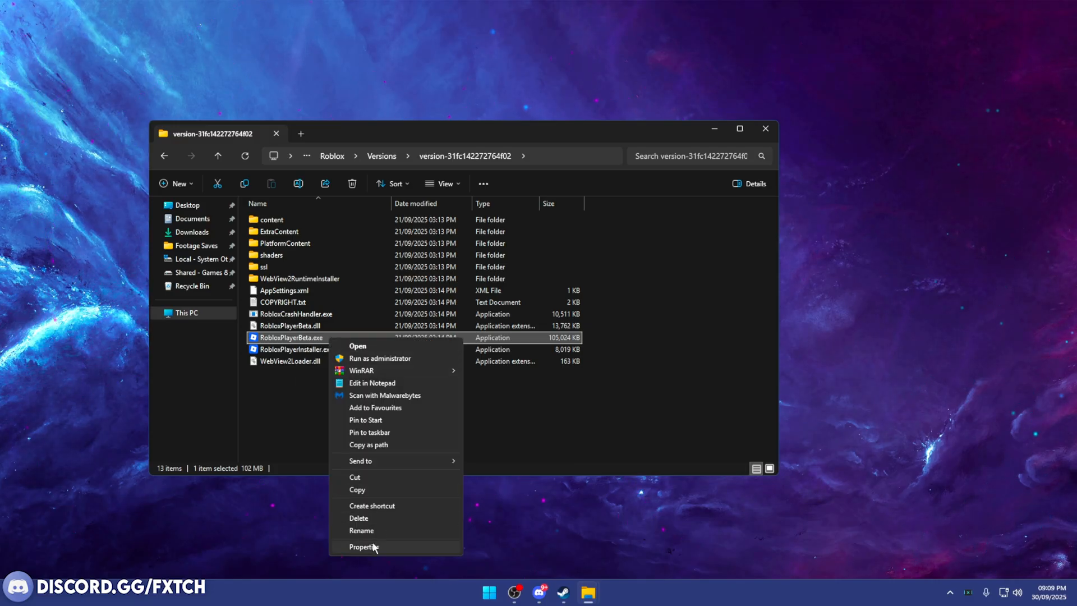
left_click(364, 547)
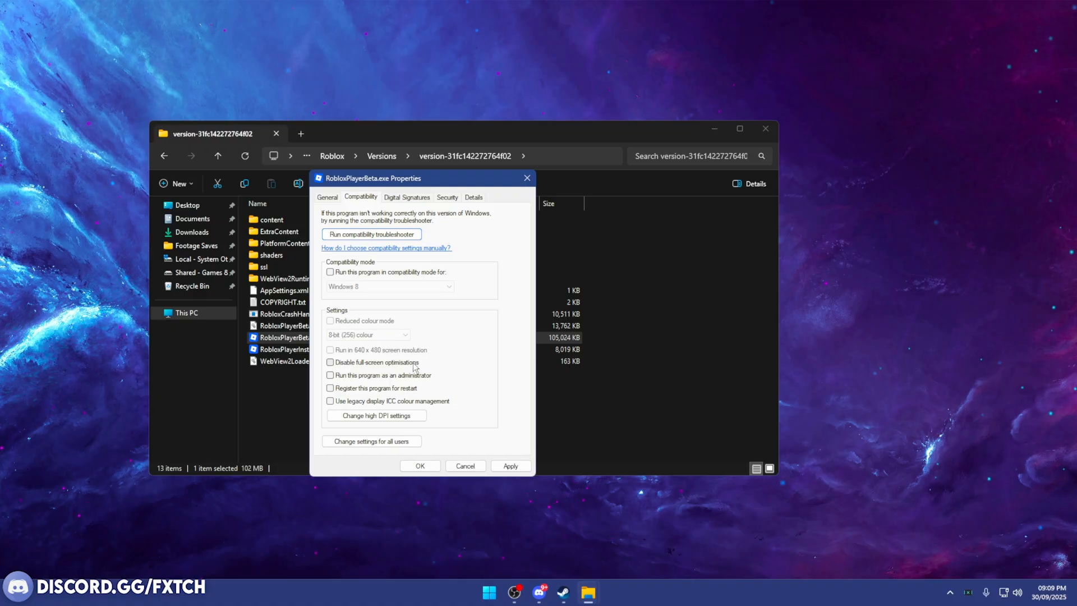
left_click(330, 375)
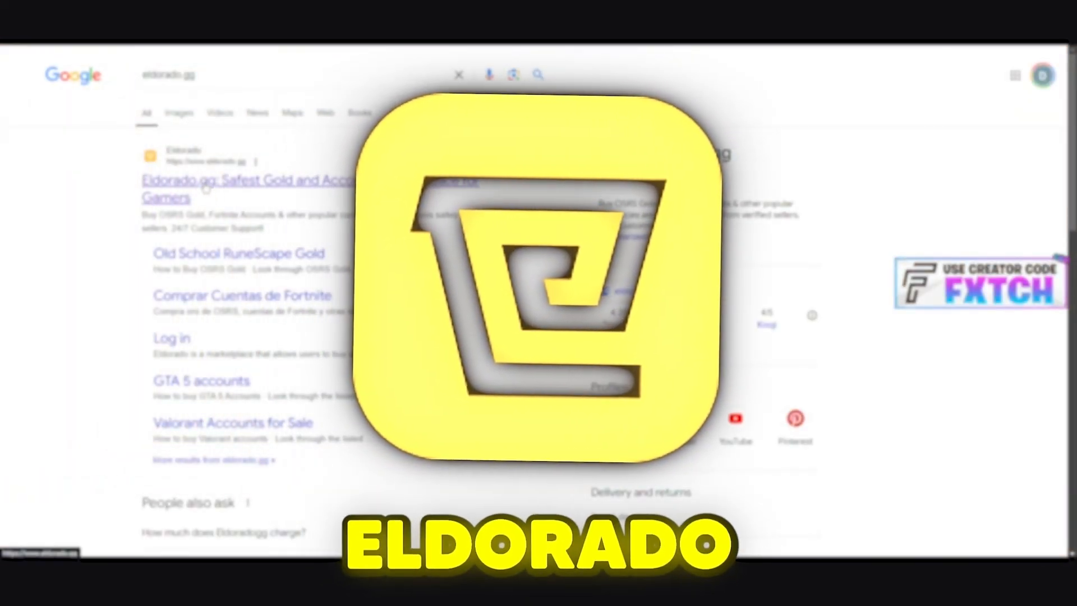
left_click(241, 189)
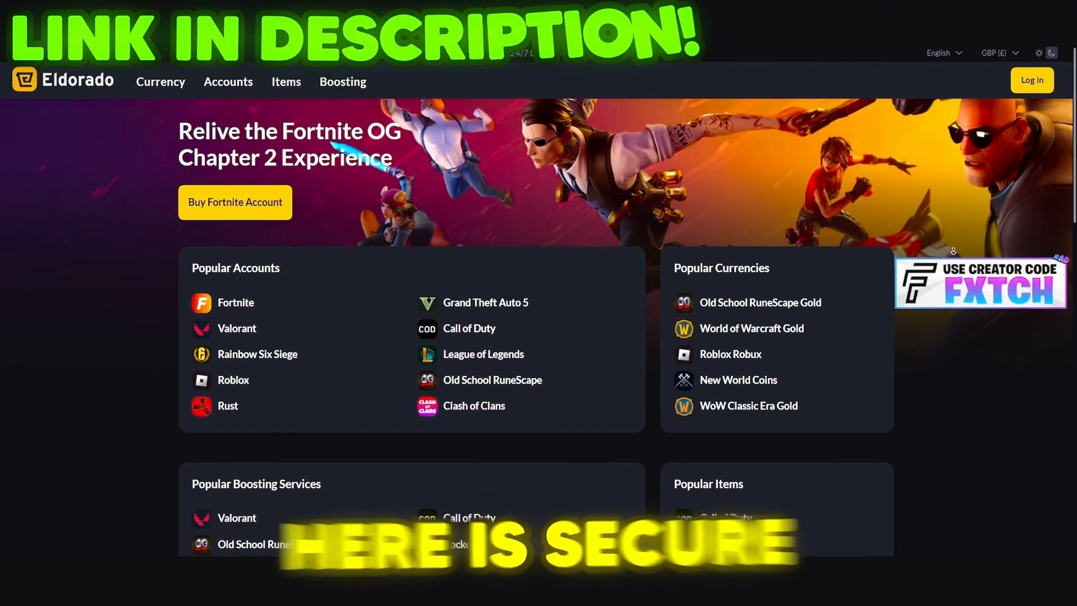
scroll("down", 3)
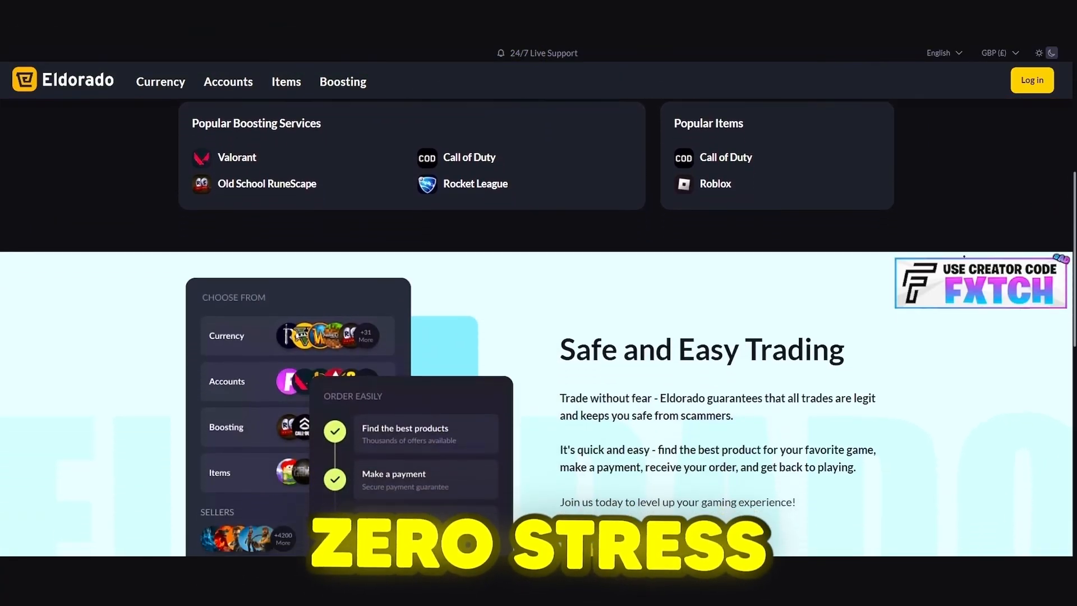
scroll("down", 3)
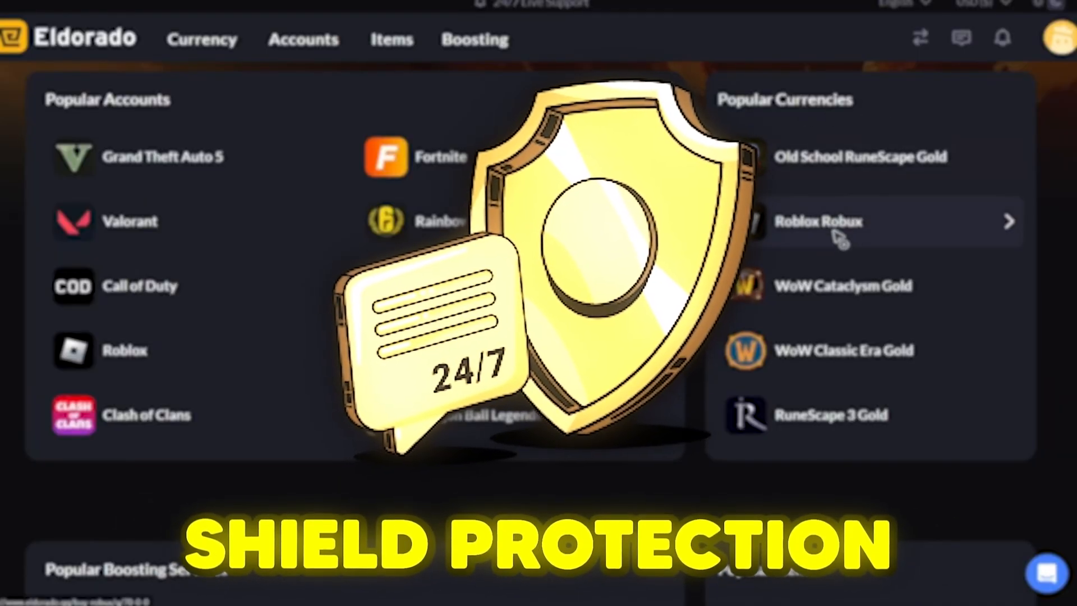
left_click(819, 220)
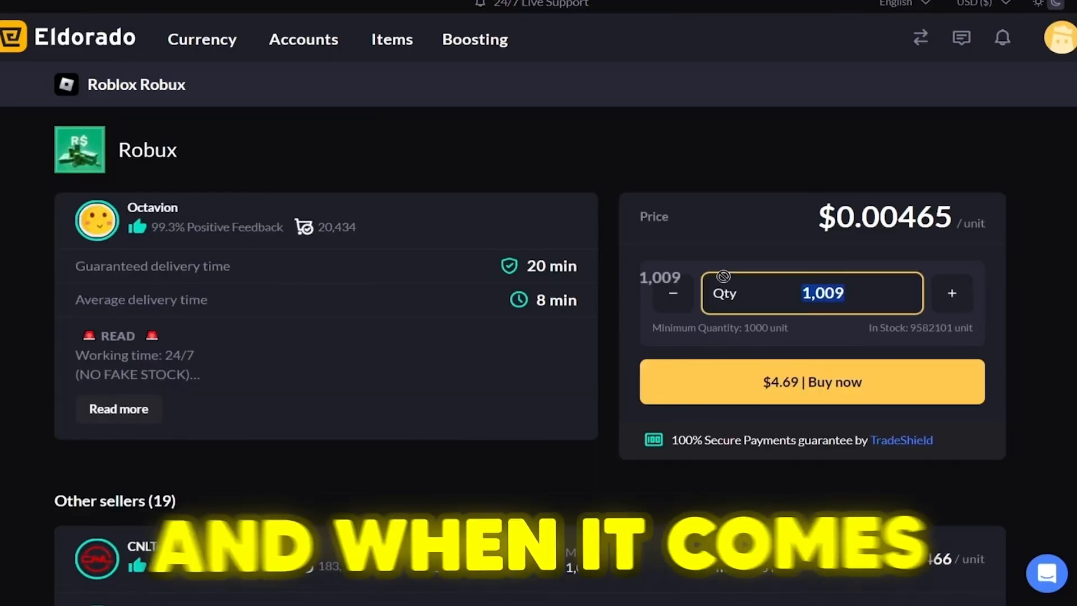
type("5000")
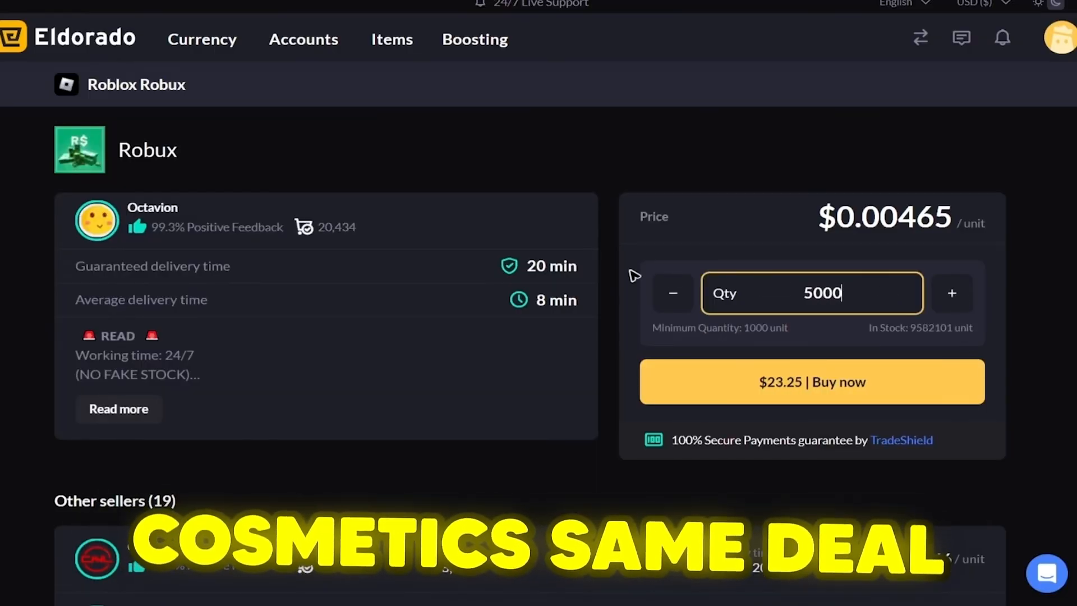
left_click(810, 382)
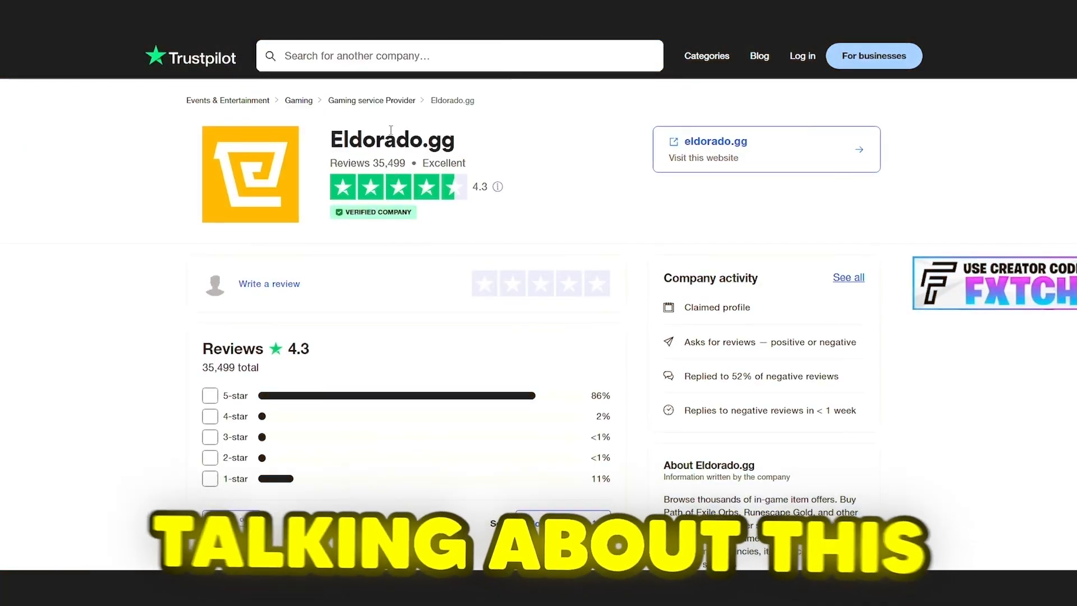
scroll("down", 3)
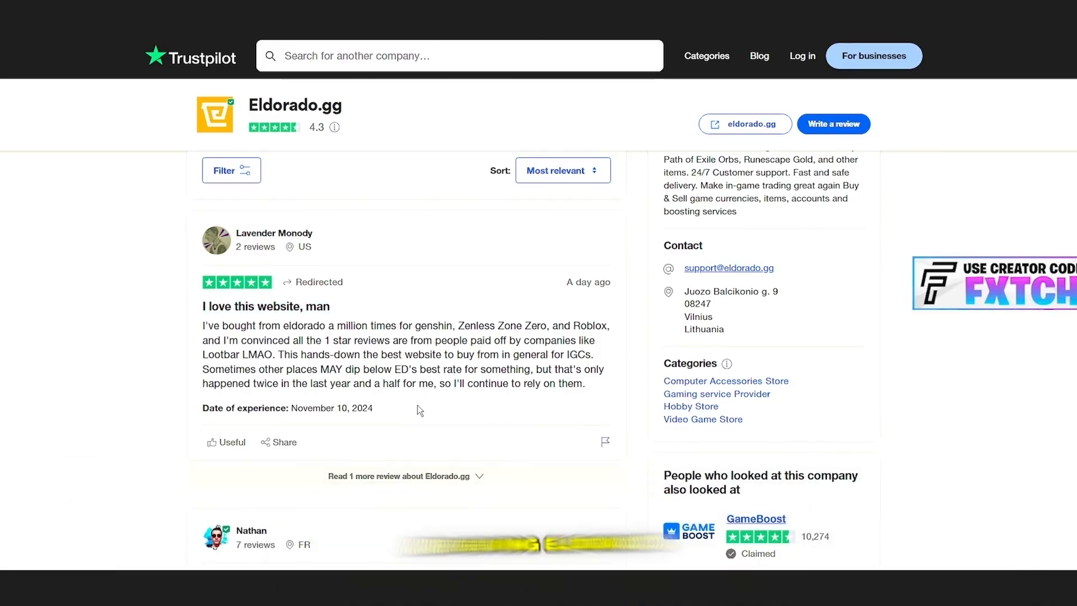
scroll("down", 3)
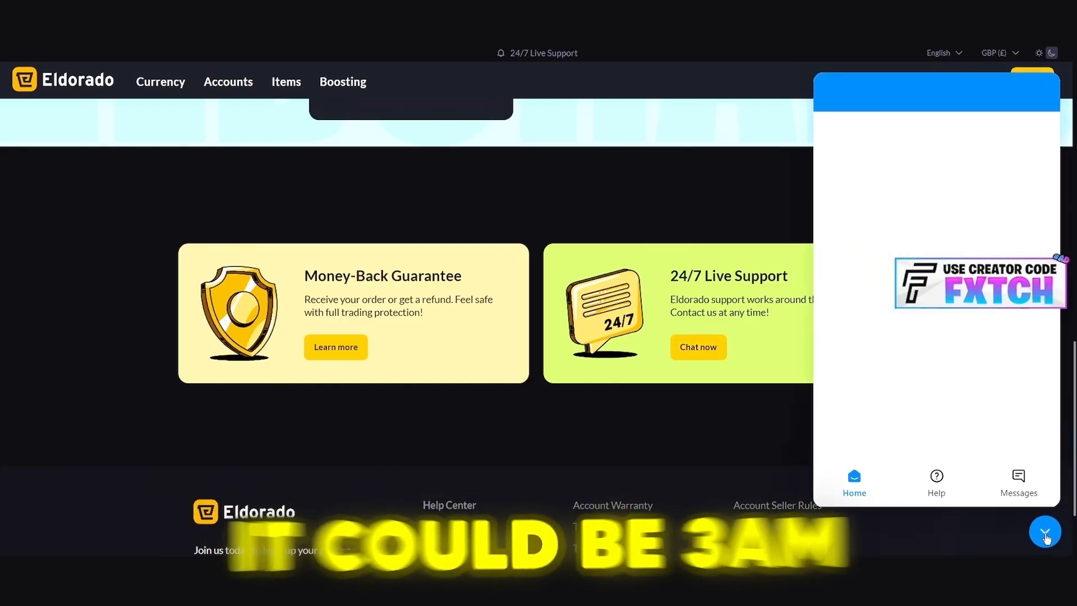
left_click(1043, 531)
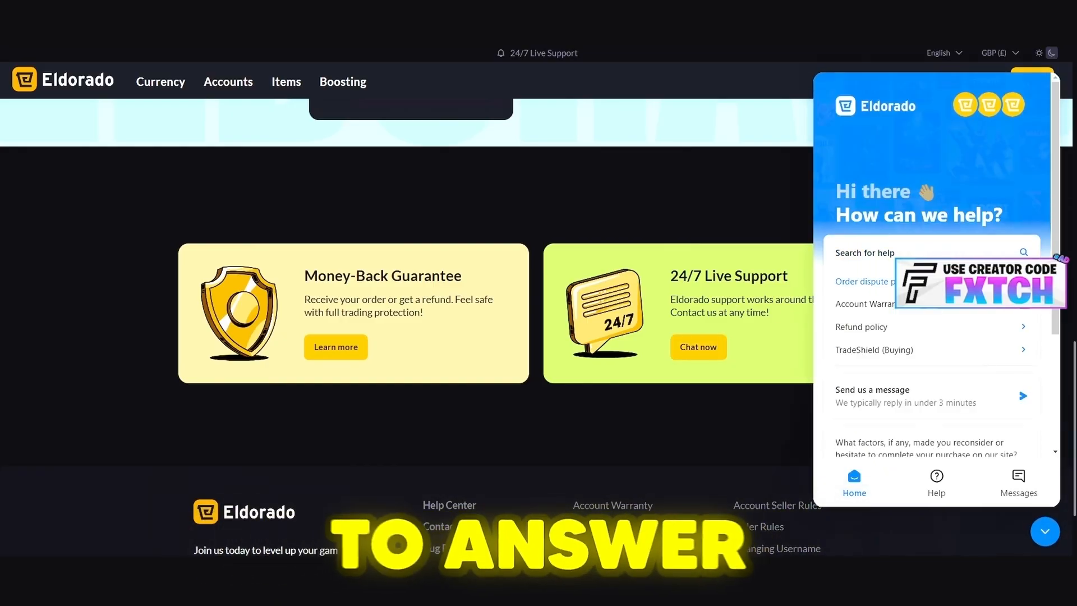
left_click(866, 281)
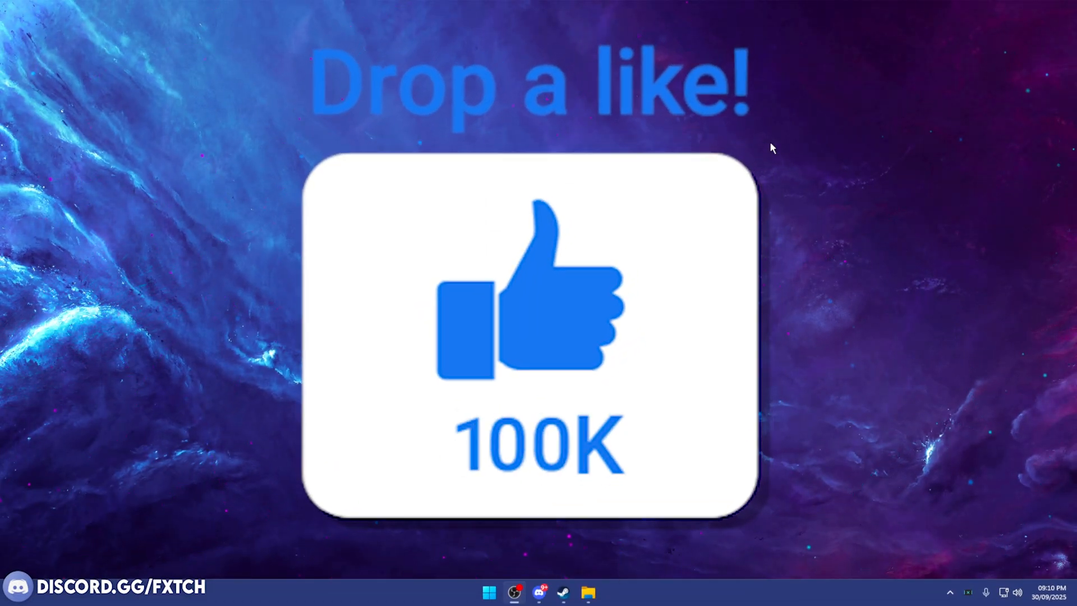
left_click(489, 591)
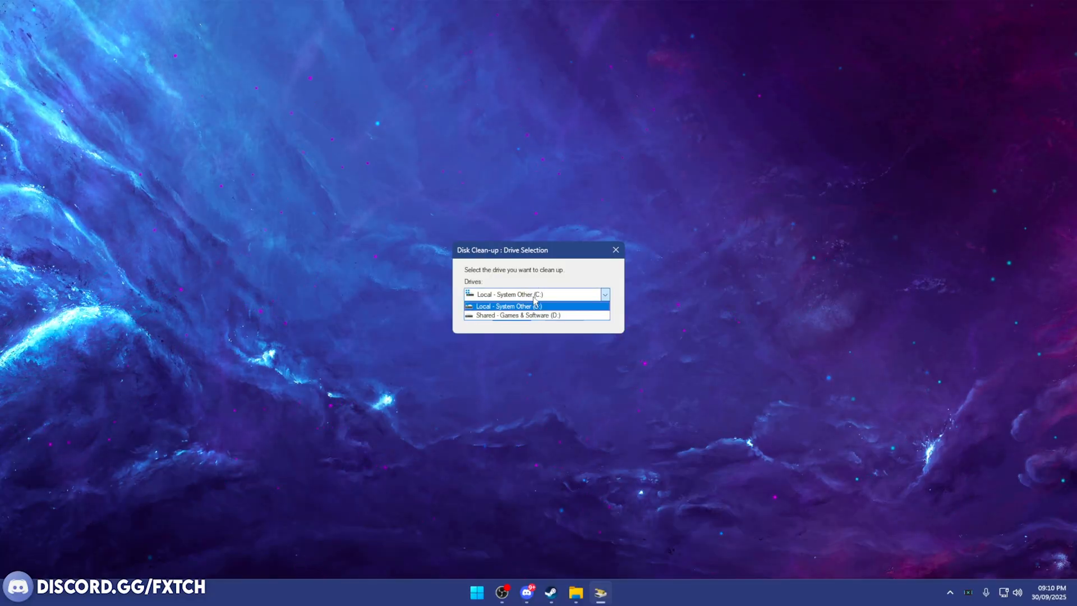
- Run Disk Clean-up on drive C:, freeing up to 710 MB
left_click(507, 305)
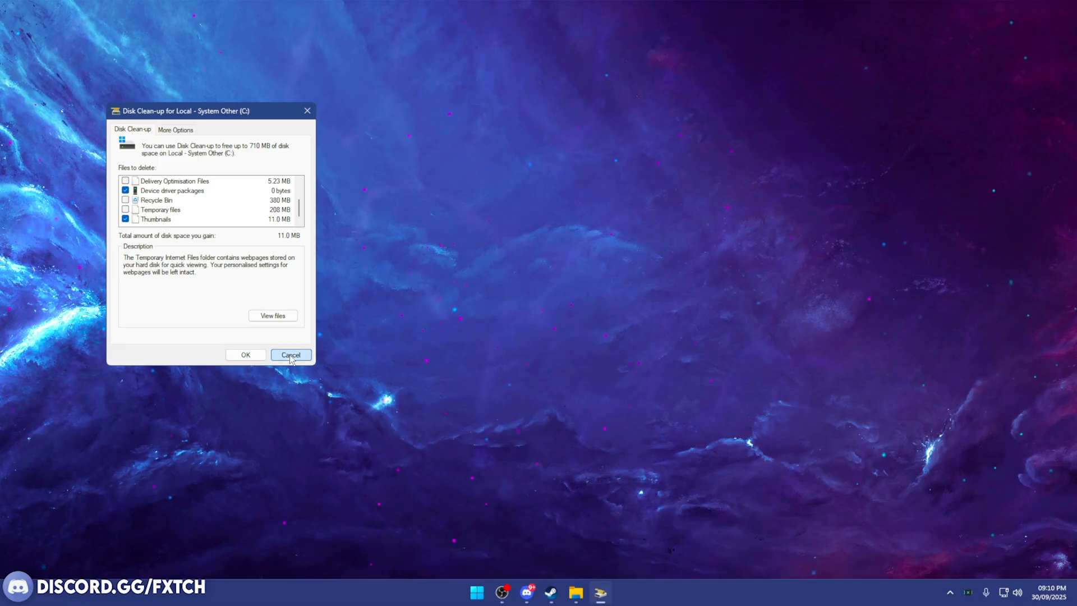
left_click(290, 355)
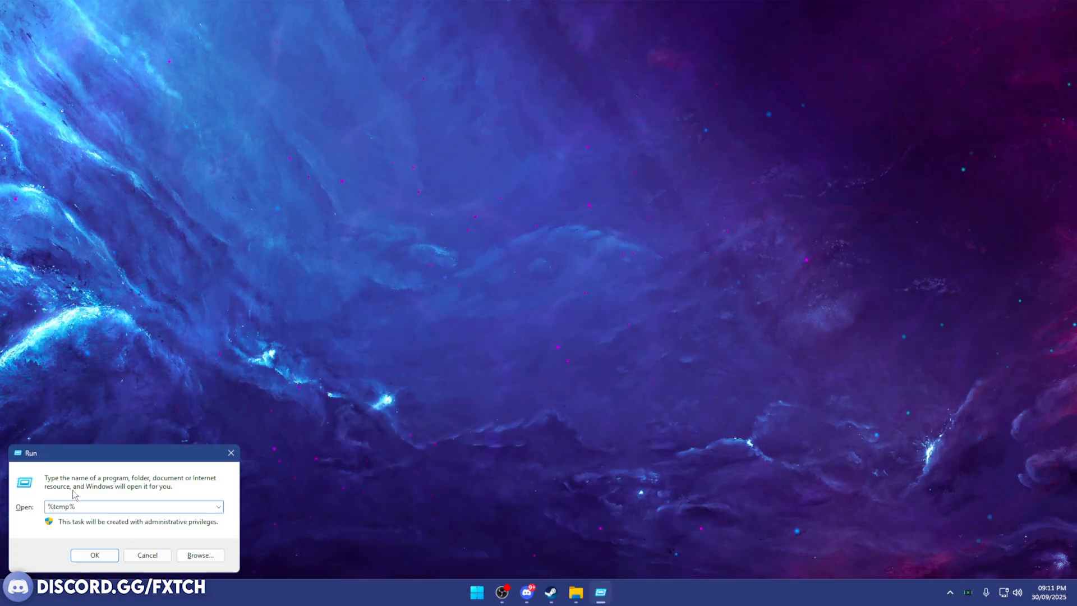
- Open the %temp% folder and select all 144 temporary files to delete
left_click(94, 554)
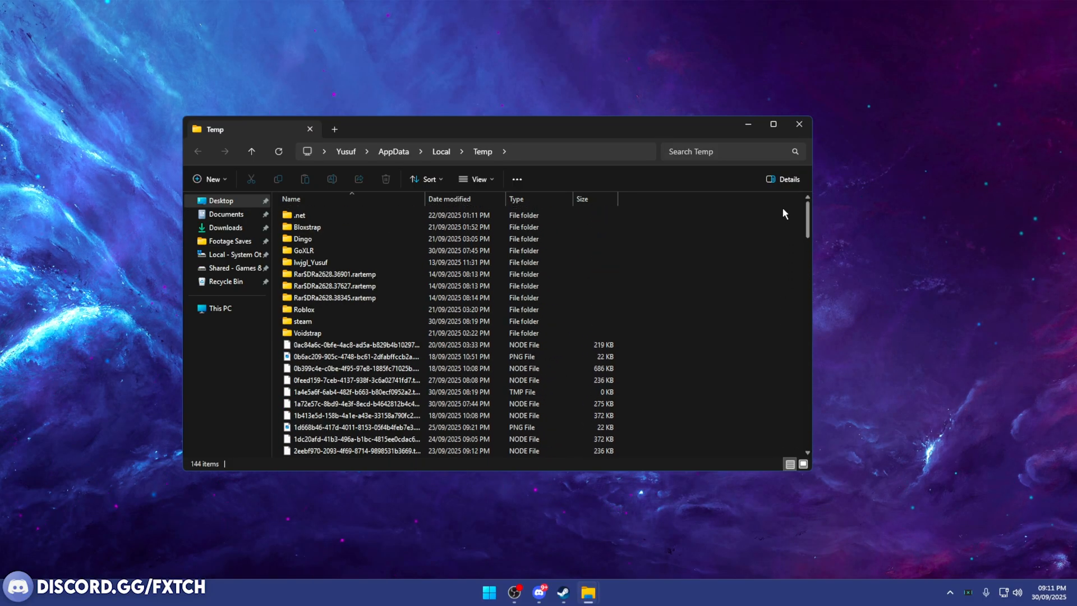
key("ctrl+a")
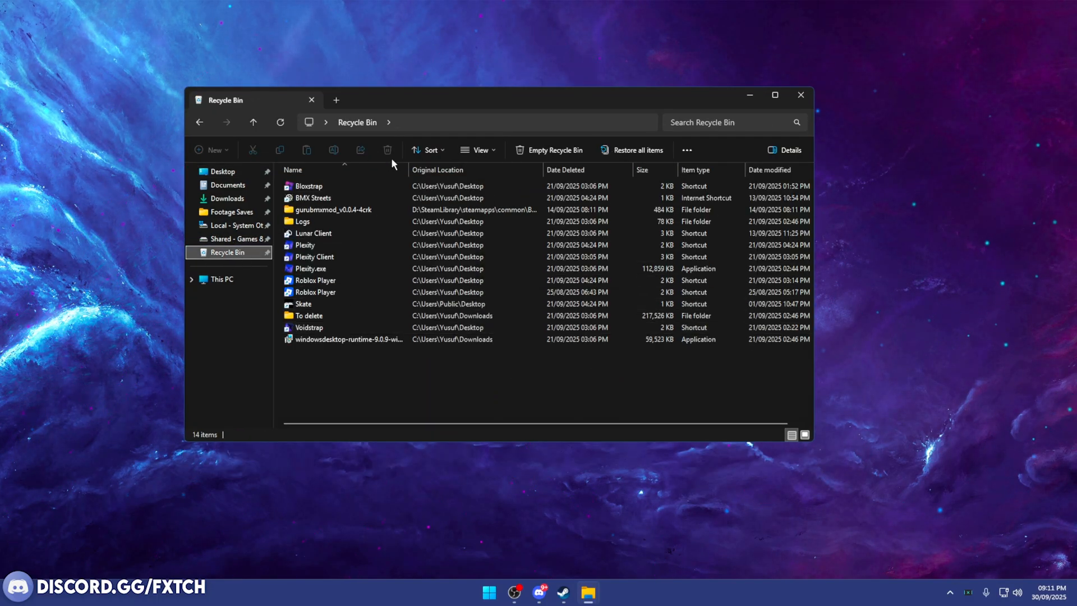
- Empty the Recycle Bin from its context menu
right_click(227, 252)
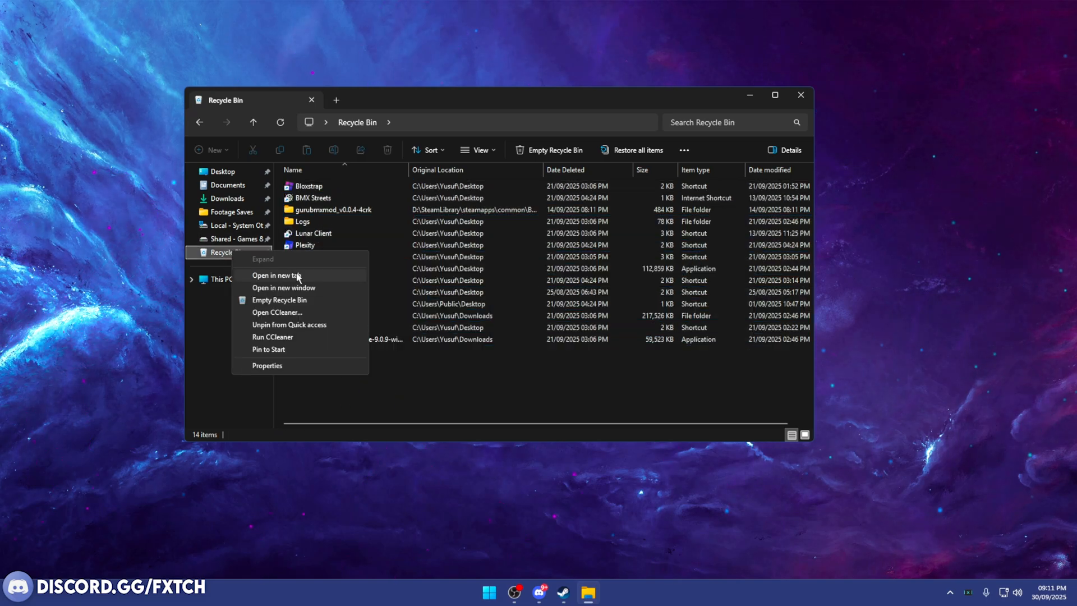
left_click(798, 95)
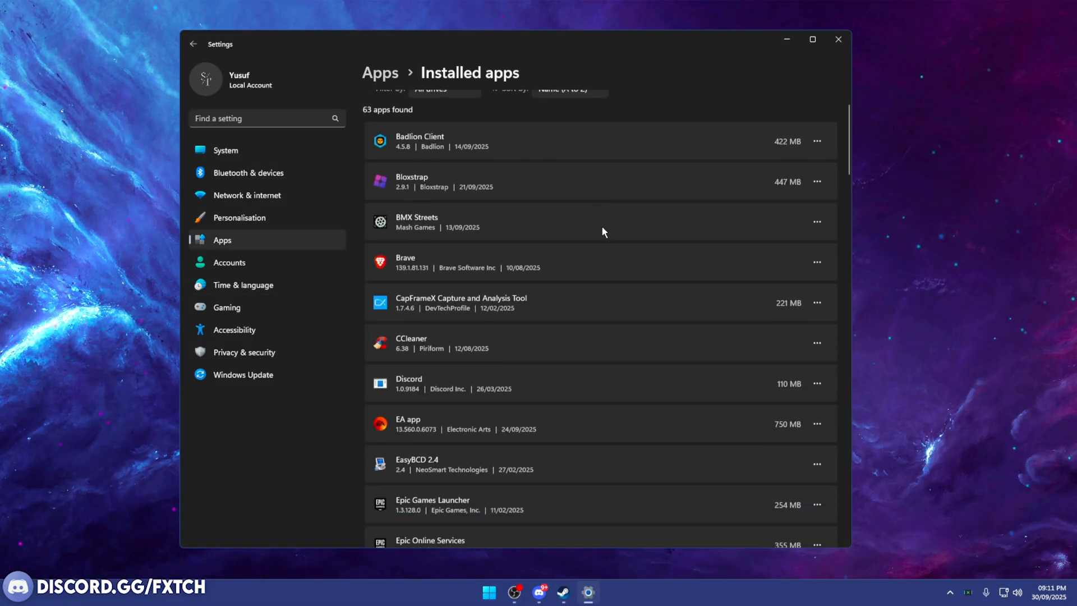
- Scroll through the 63 installed apps, then return to Apps and check Startup apps
scroll("down", 3)
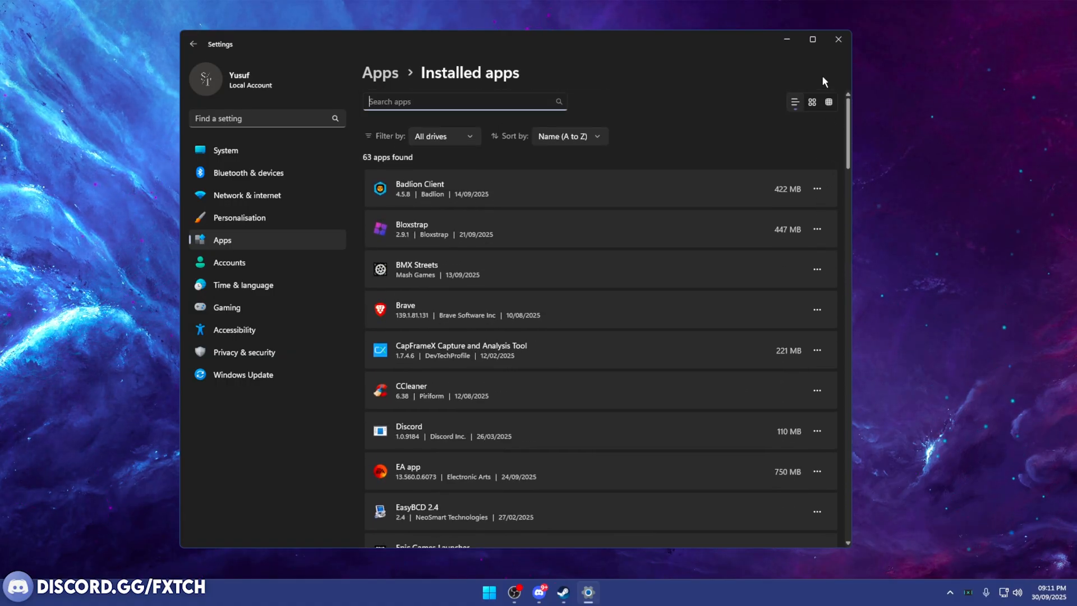
left_click(193, 44)
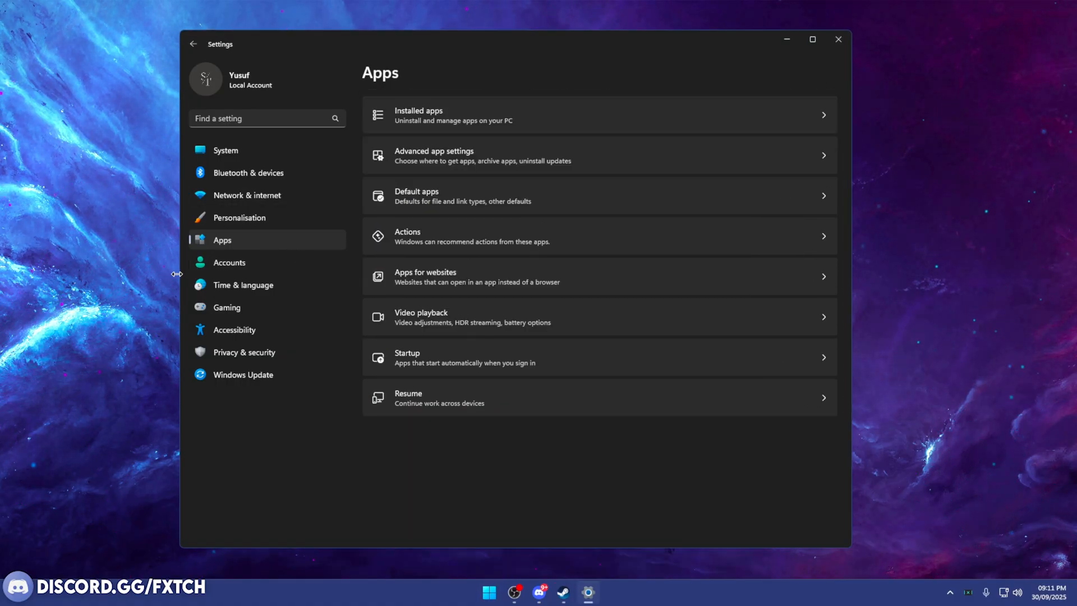
mouse_move(260, 242)
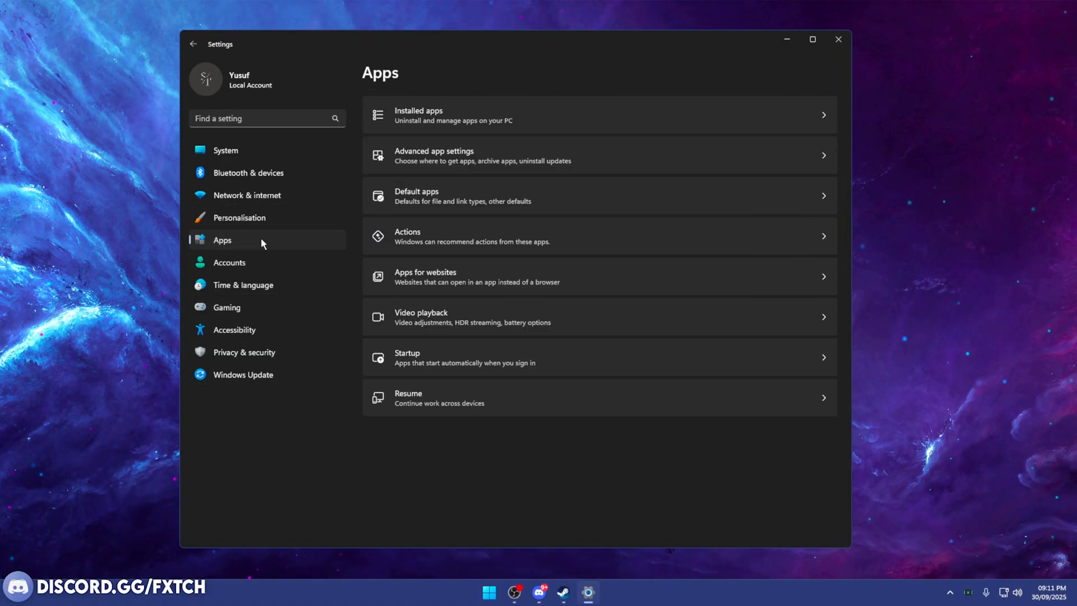
left_click(406, 357)
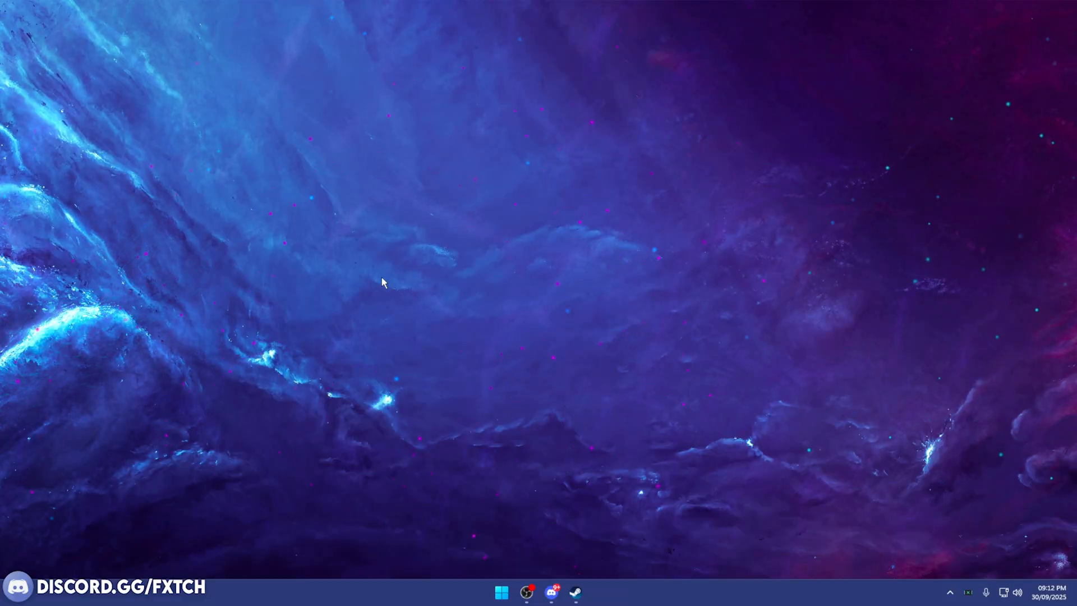
mouse_move(410, 354)
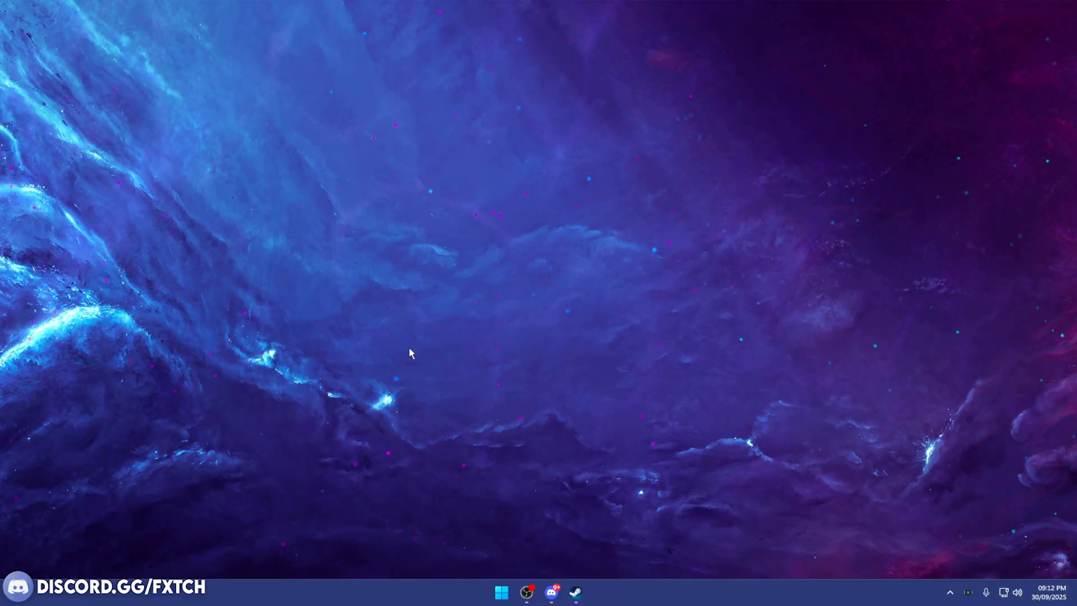
- Open File Explorer's Downloads folder and enter the Roblox Settings folder
left_click(587, 591)
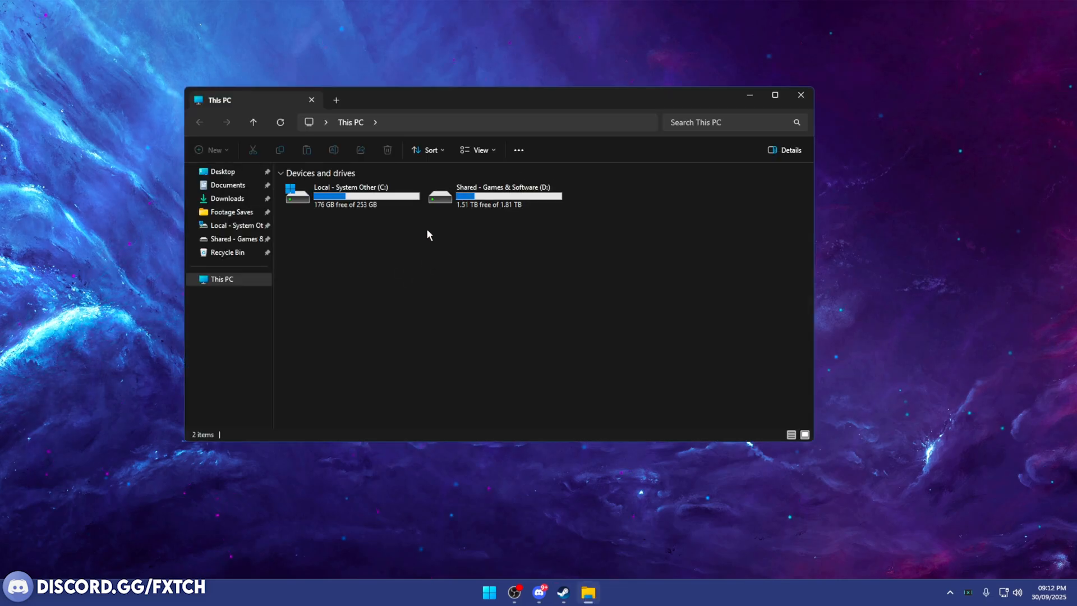
left_click(226, 198)
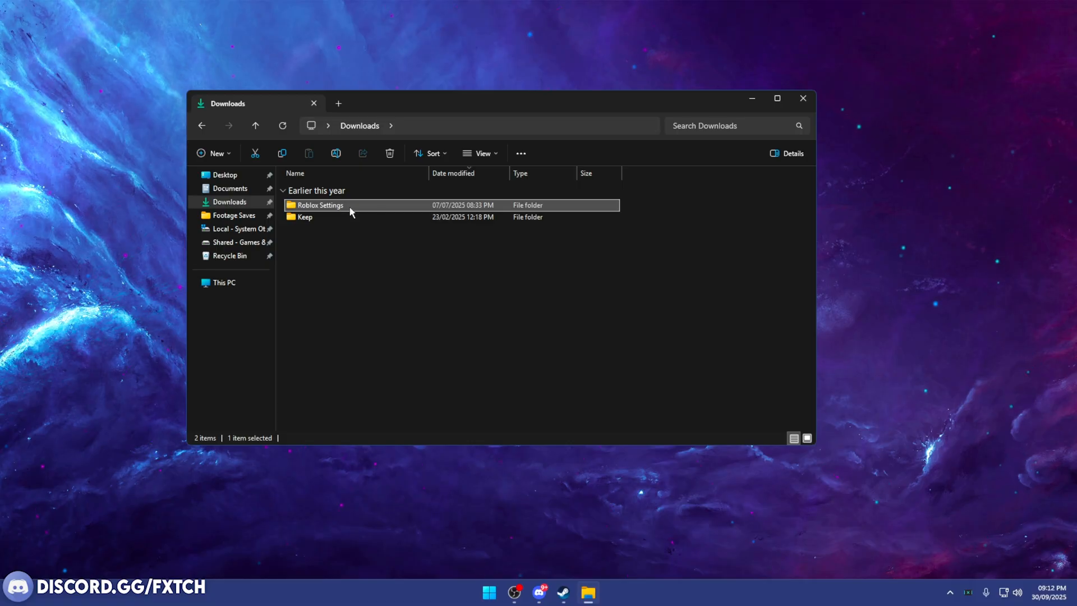
double_click(318, 205)
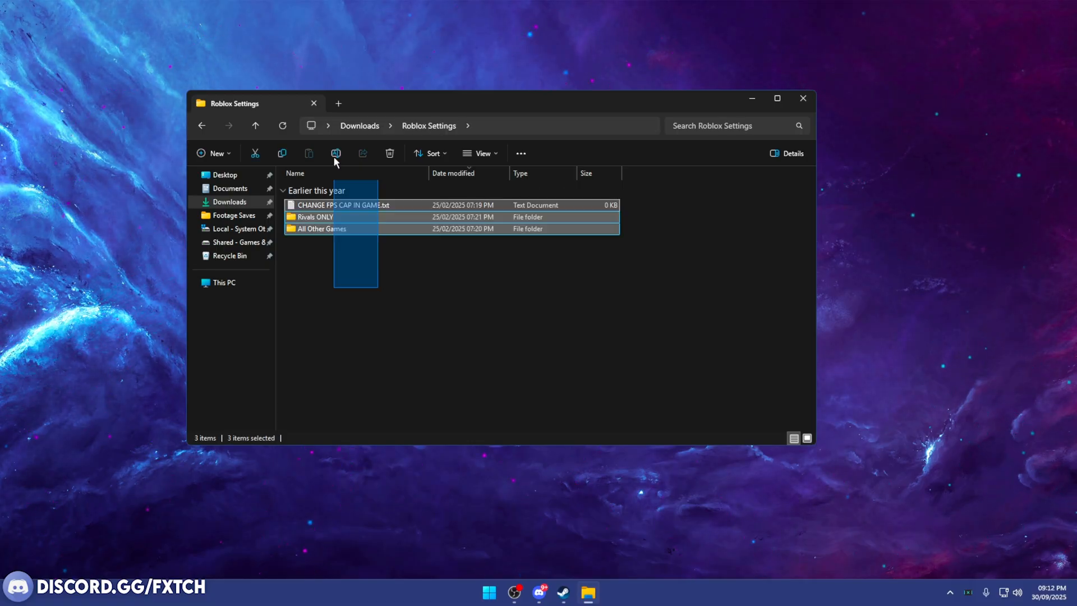
left_click(308, 266)
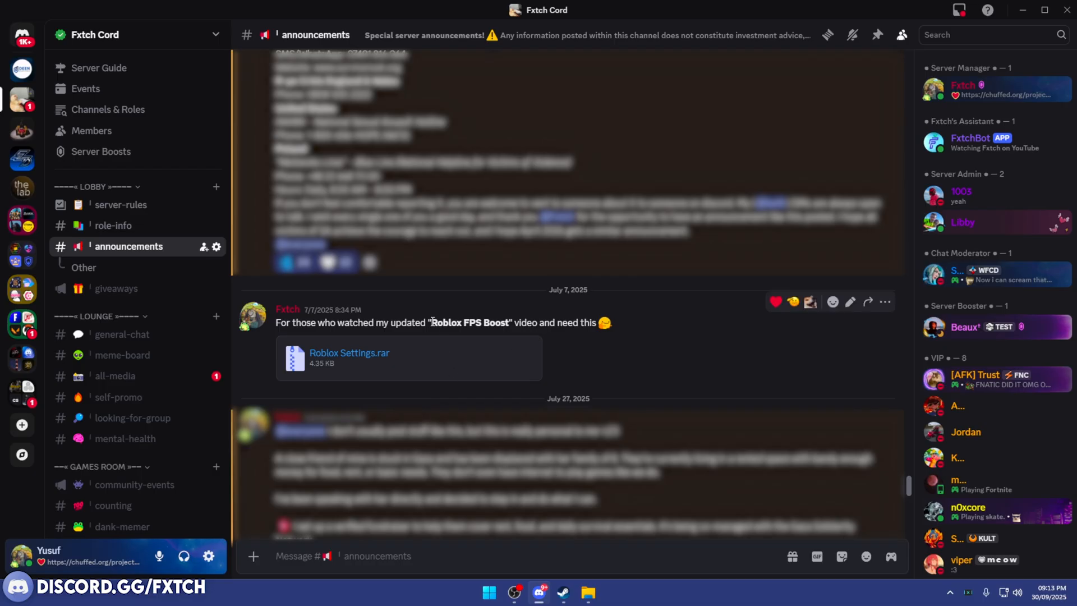
mouse_move(599, 356)
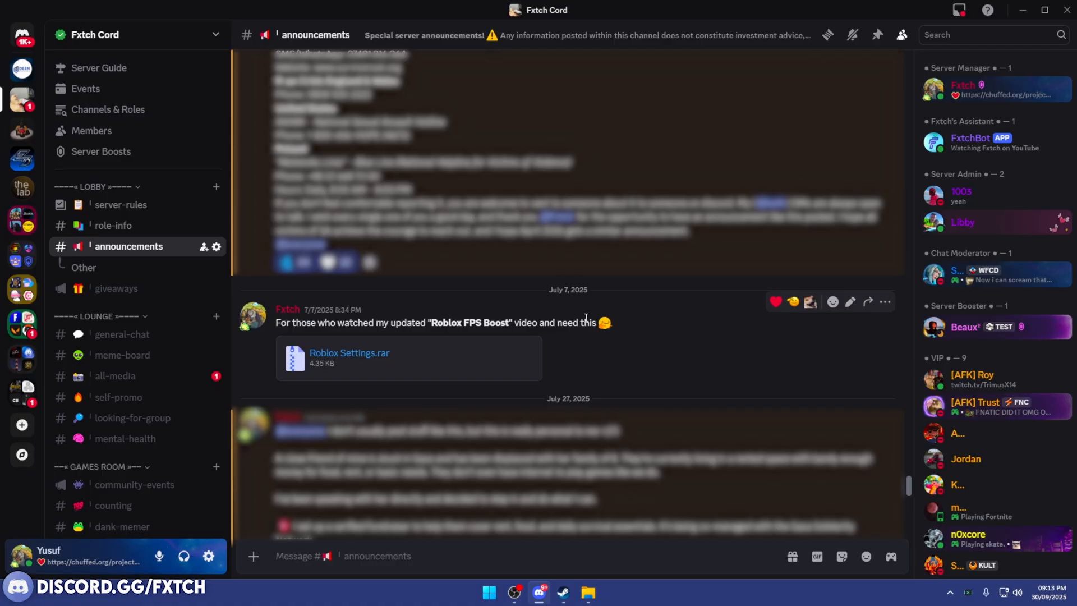
mouse_move(508, 347)
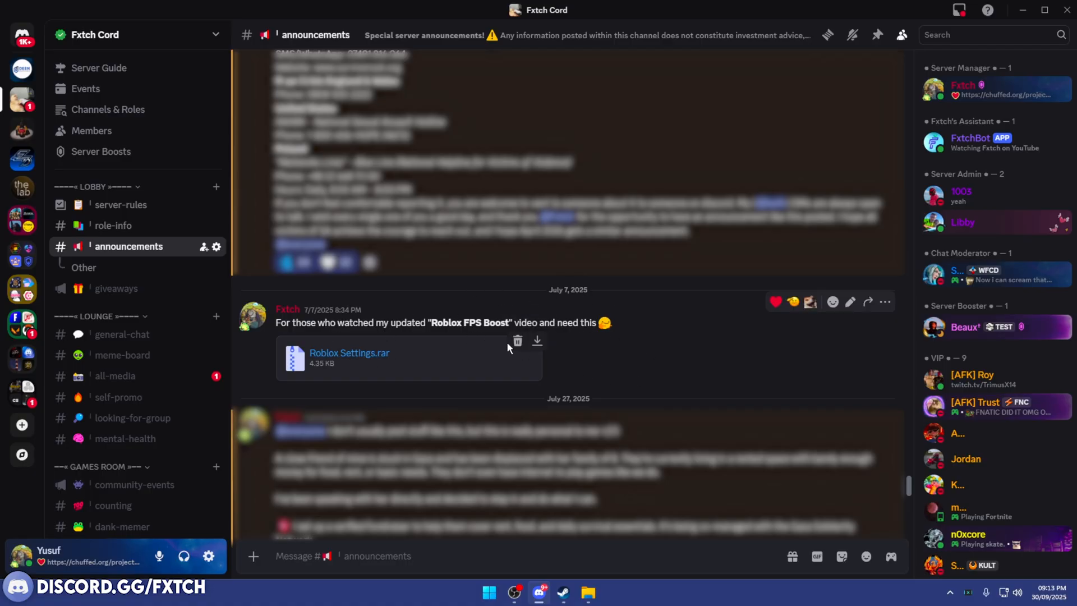
mouse_move(119, 256)
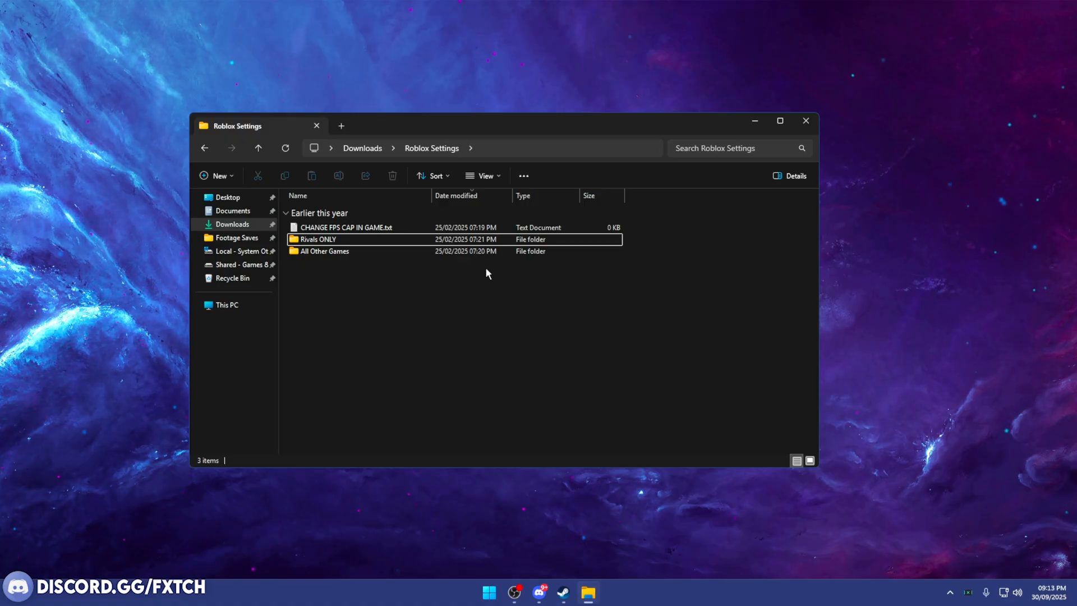
- Check Rivals ONLY, copy the All Other Games ClientAppSettings.json, and open Local Disk (C:)
double_click(318, 239)
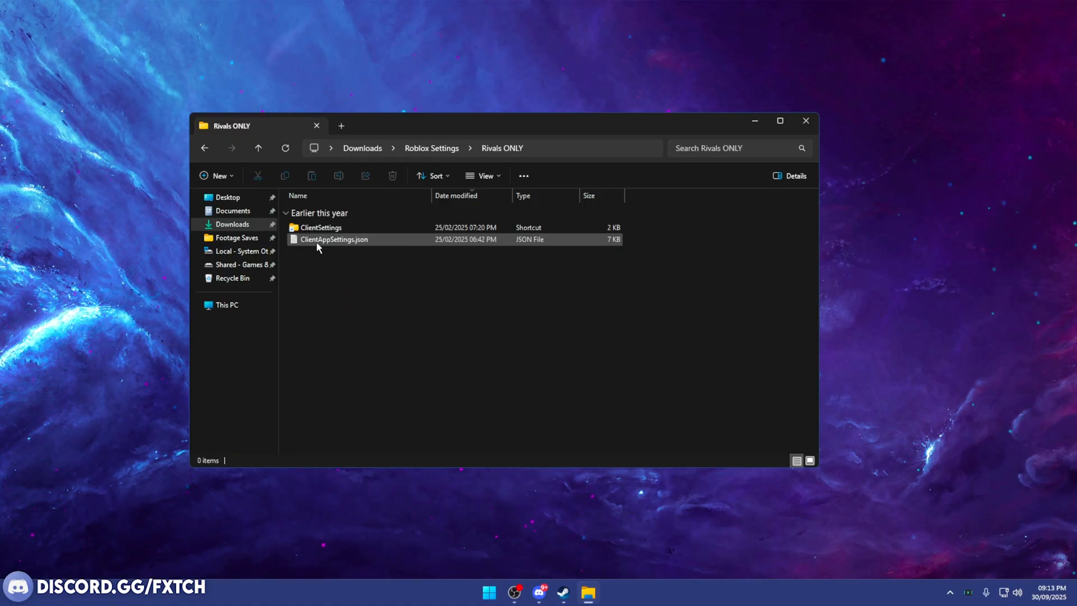
left_click(334, 239)
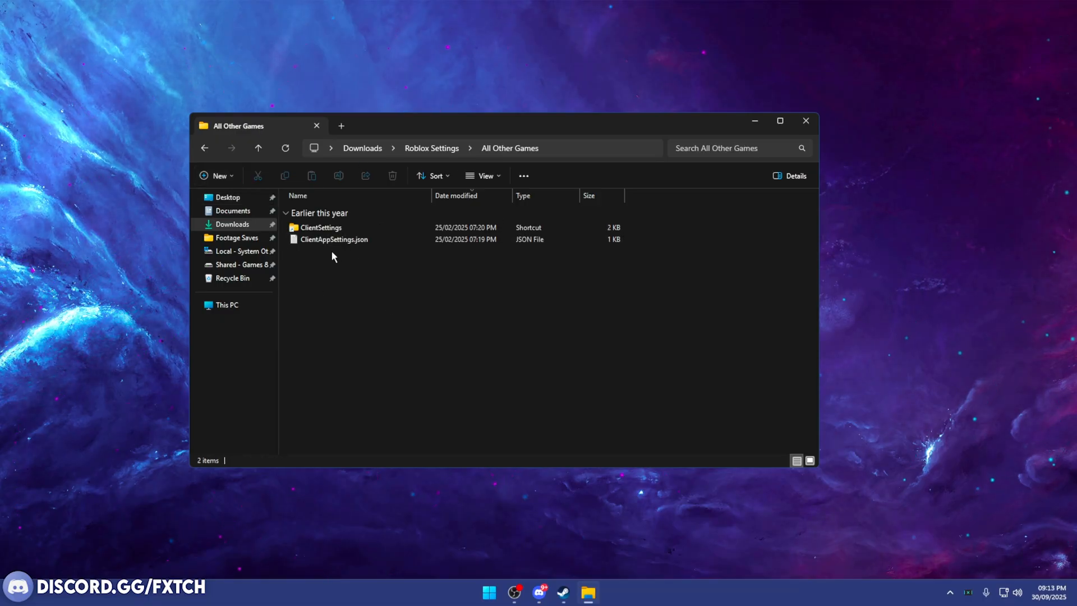
left_click(334, 238)
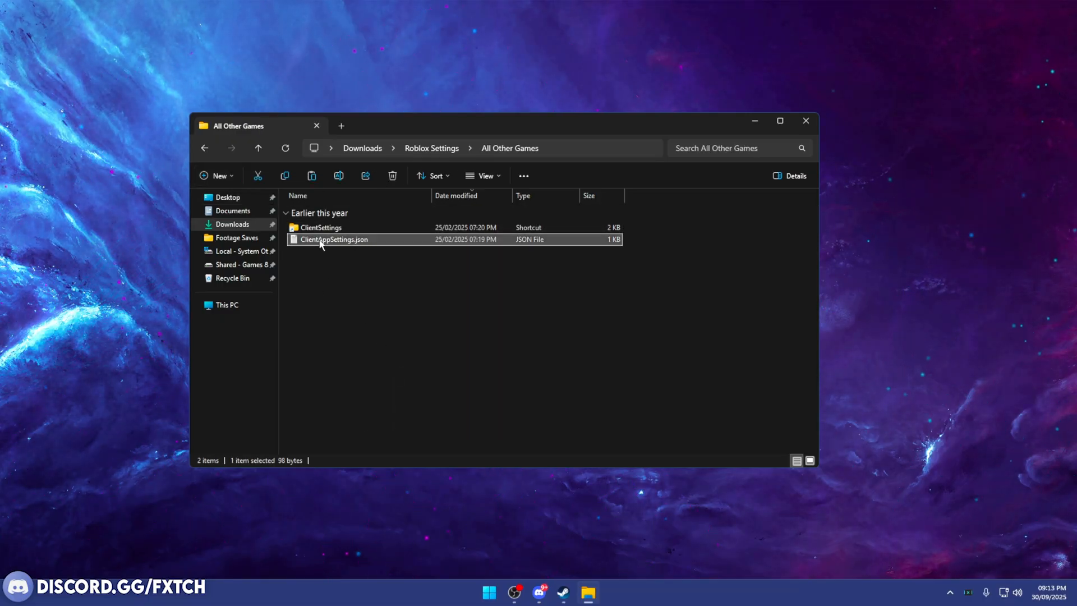
double_click(321, 227)
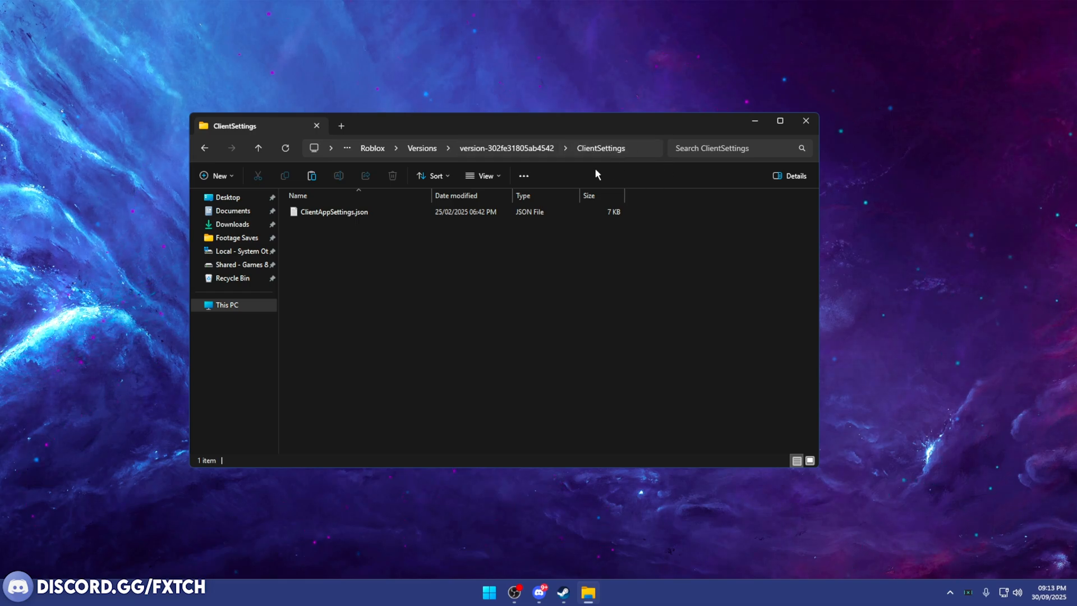
left_click(242, 250)
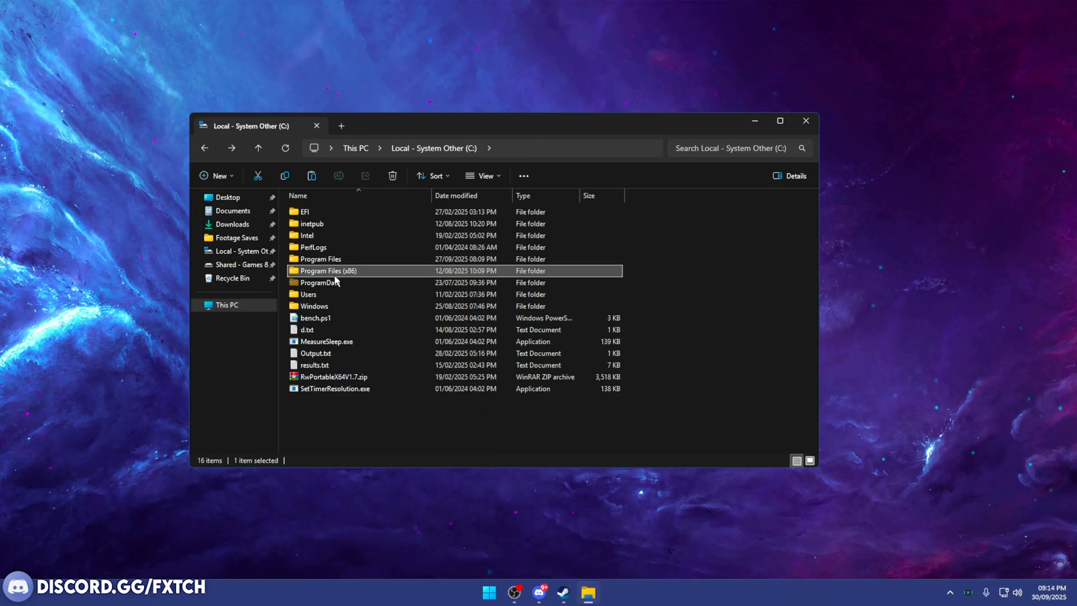
- Paste ClientAppSettings.json into Program Files (x86) > Roblox ClientSettings, replacing the existing file
double_click(328, 270)
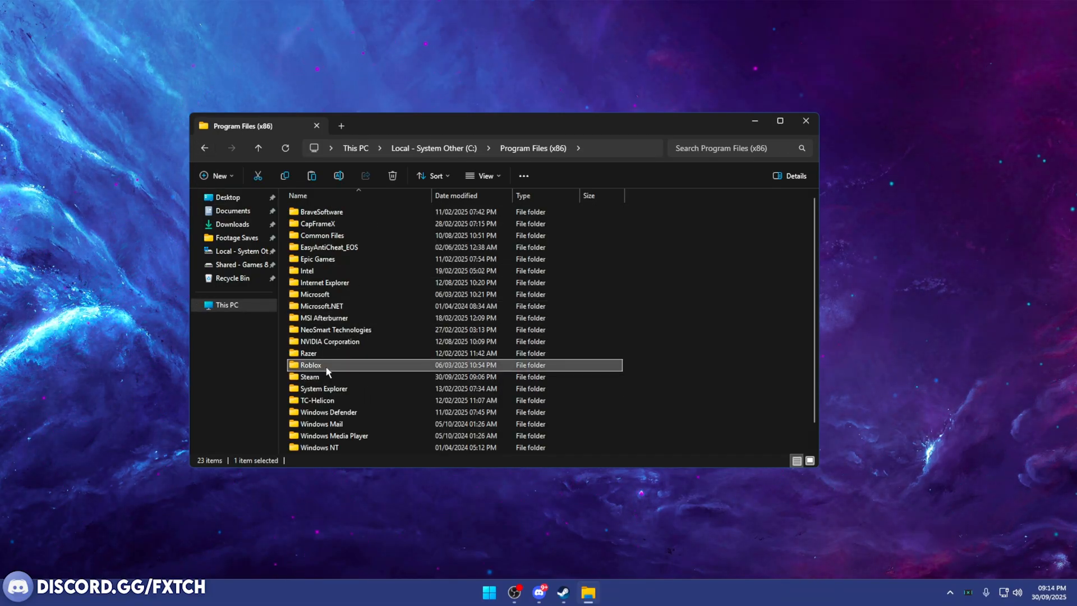
left_click(434, 148)
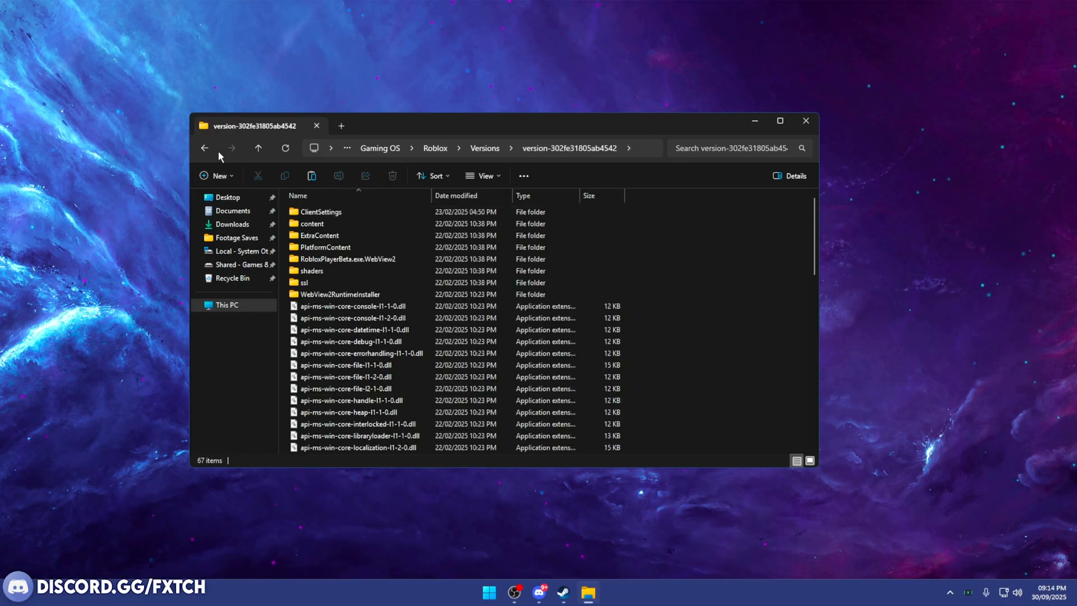
left_click(320, 212)
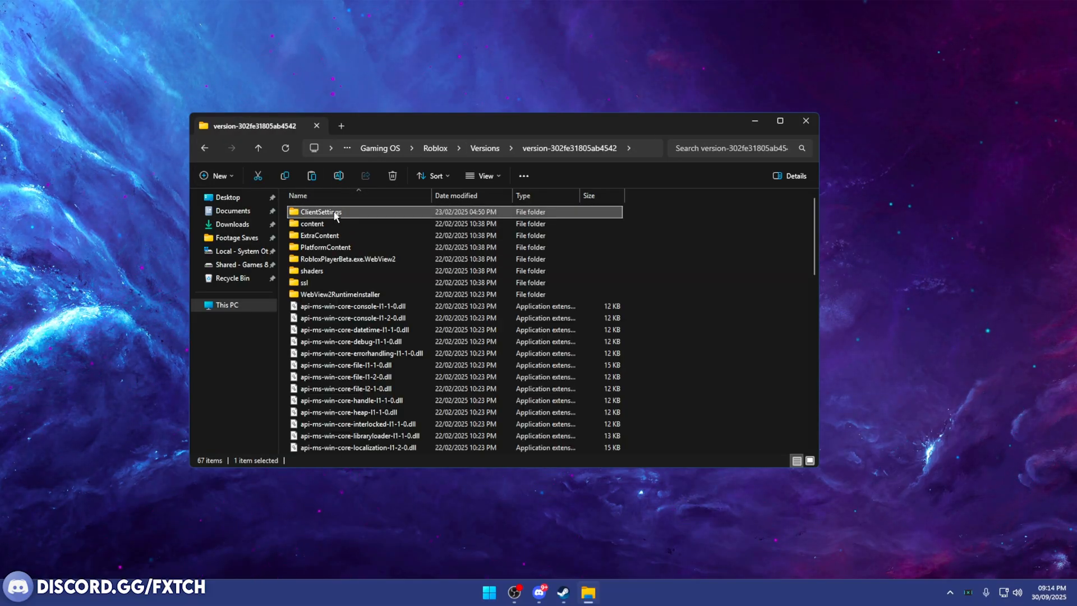
double_click(321, 211)
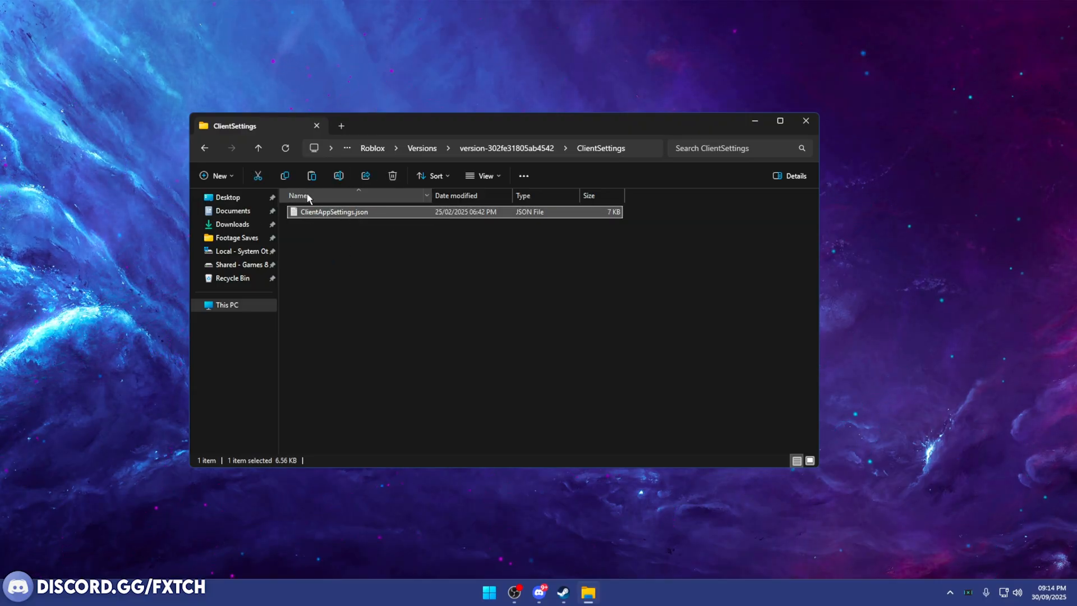
right_click(334, 212)
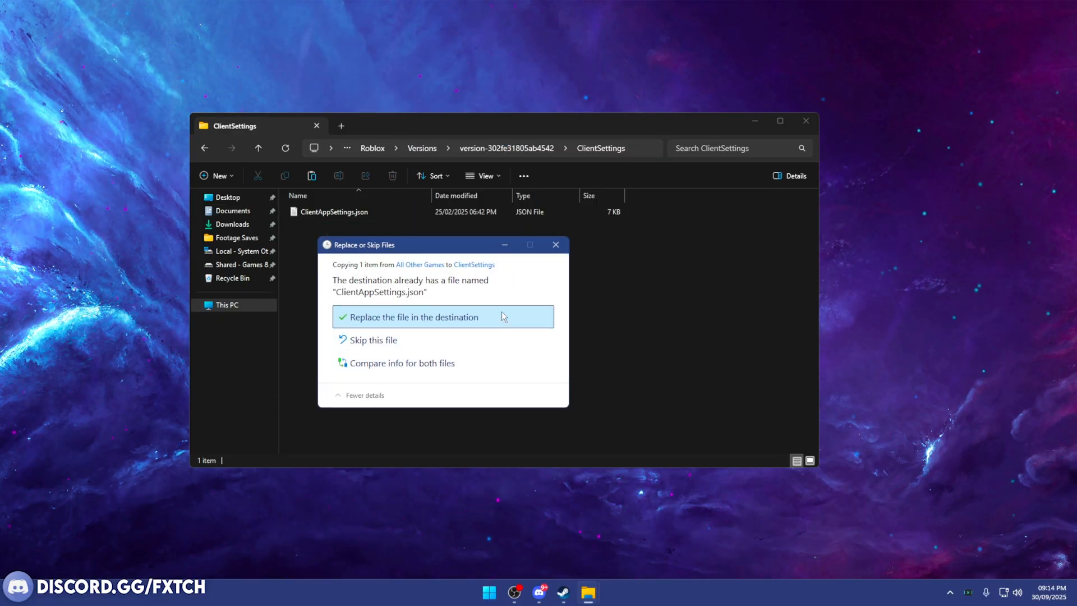
left_click(411, 316)
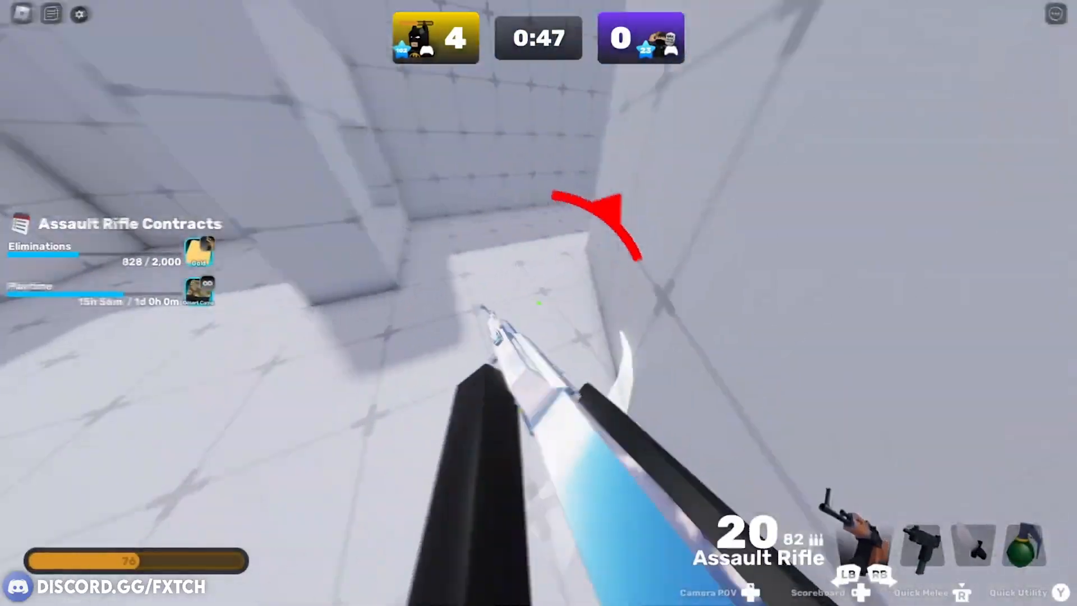
- Shoot the opposing player in Rivals to win the round 5 to 0
left_click(538, 296)
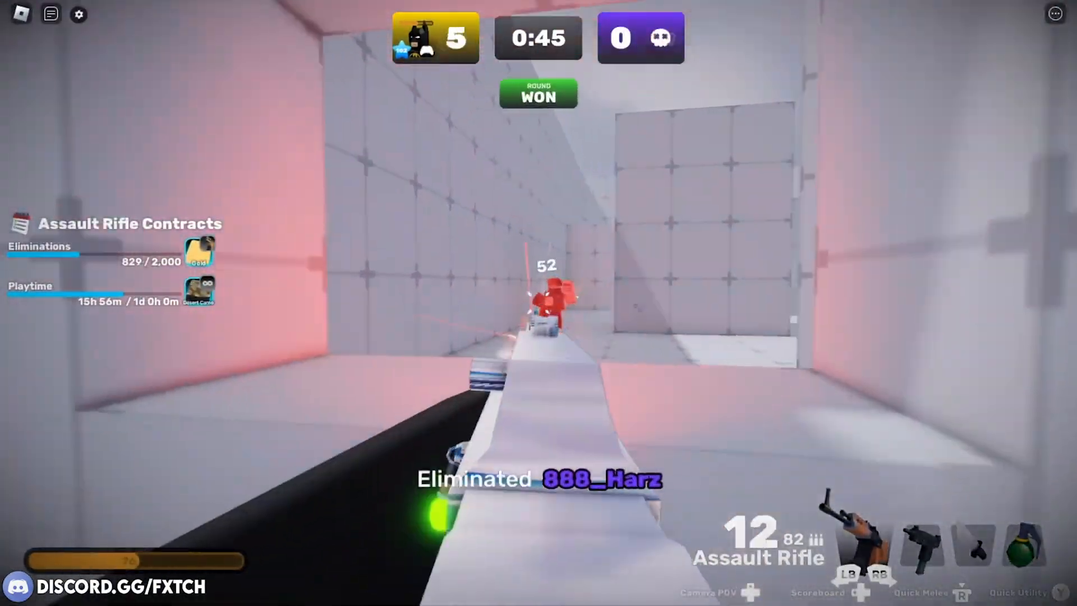